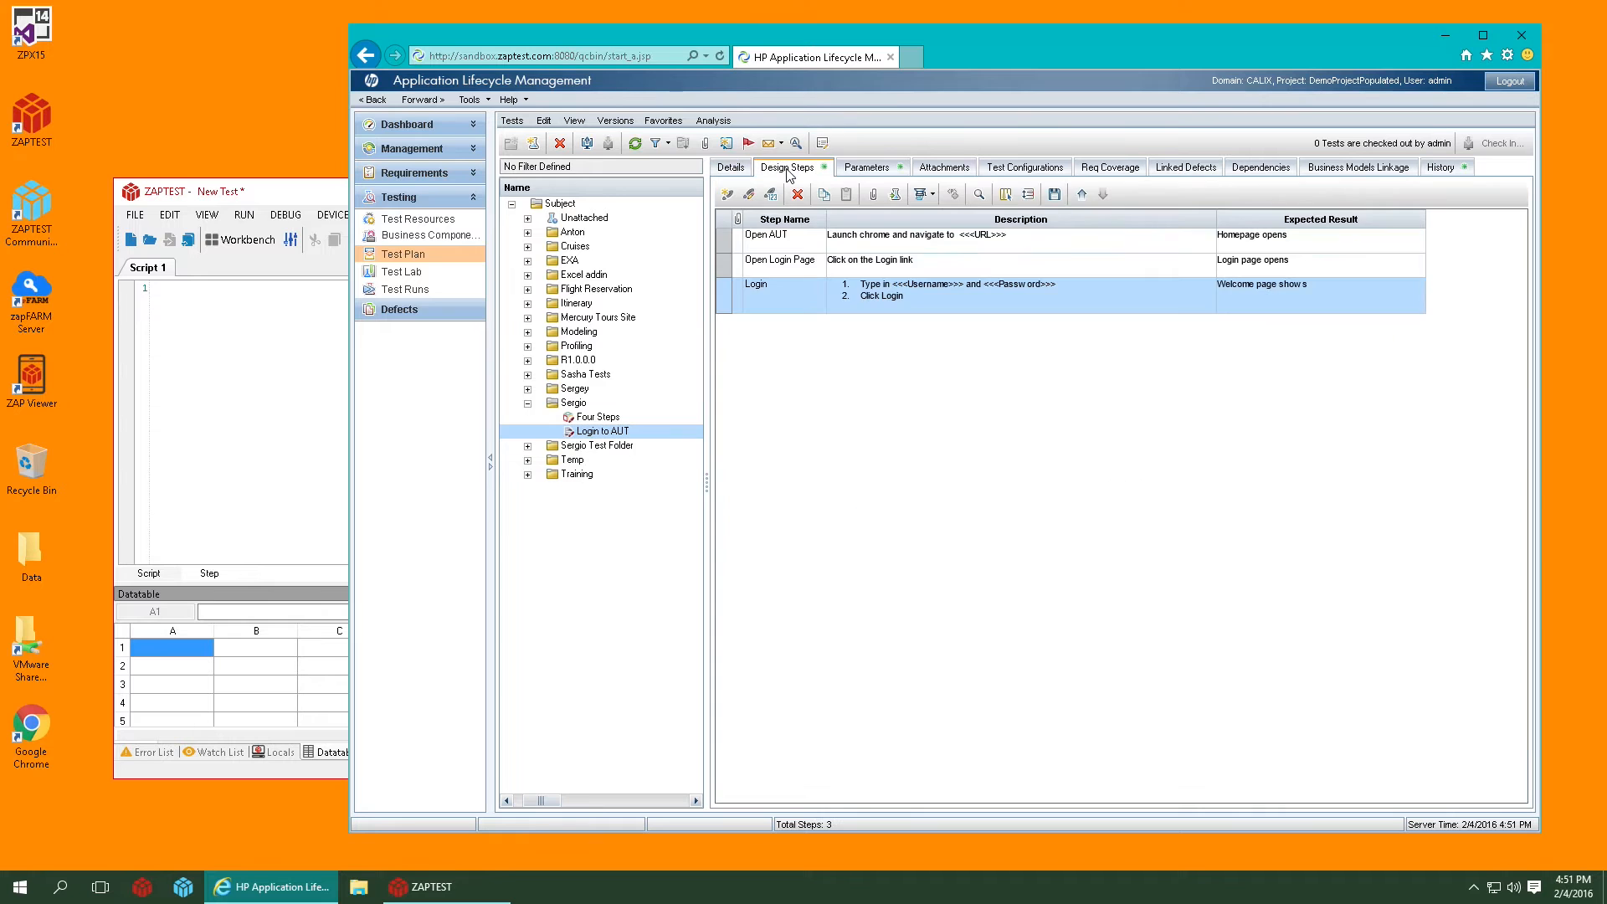
mouse_move(820, 251)
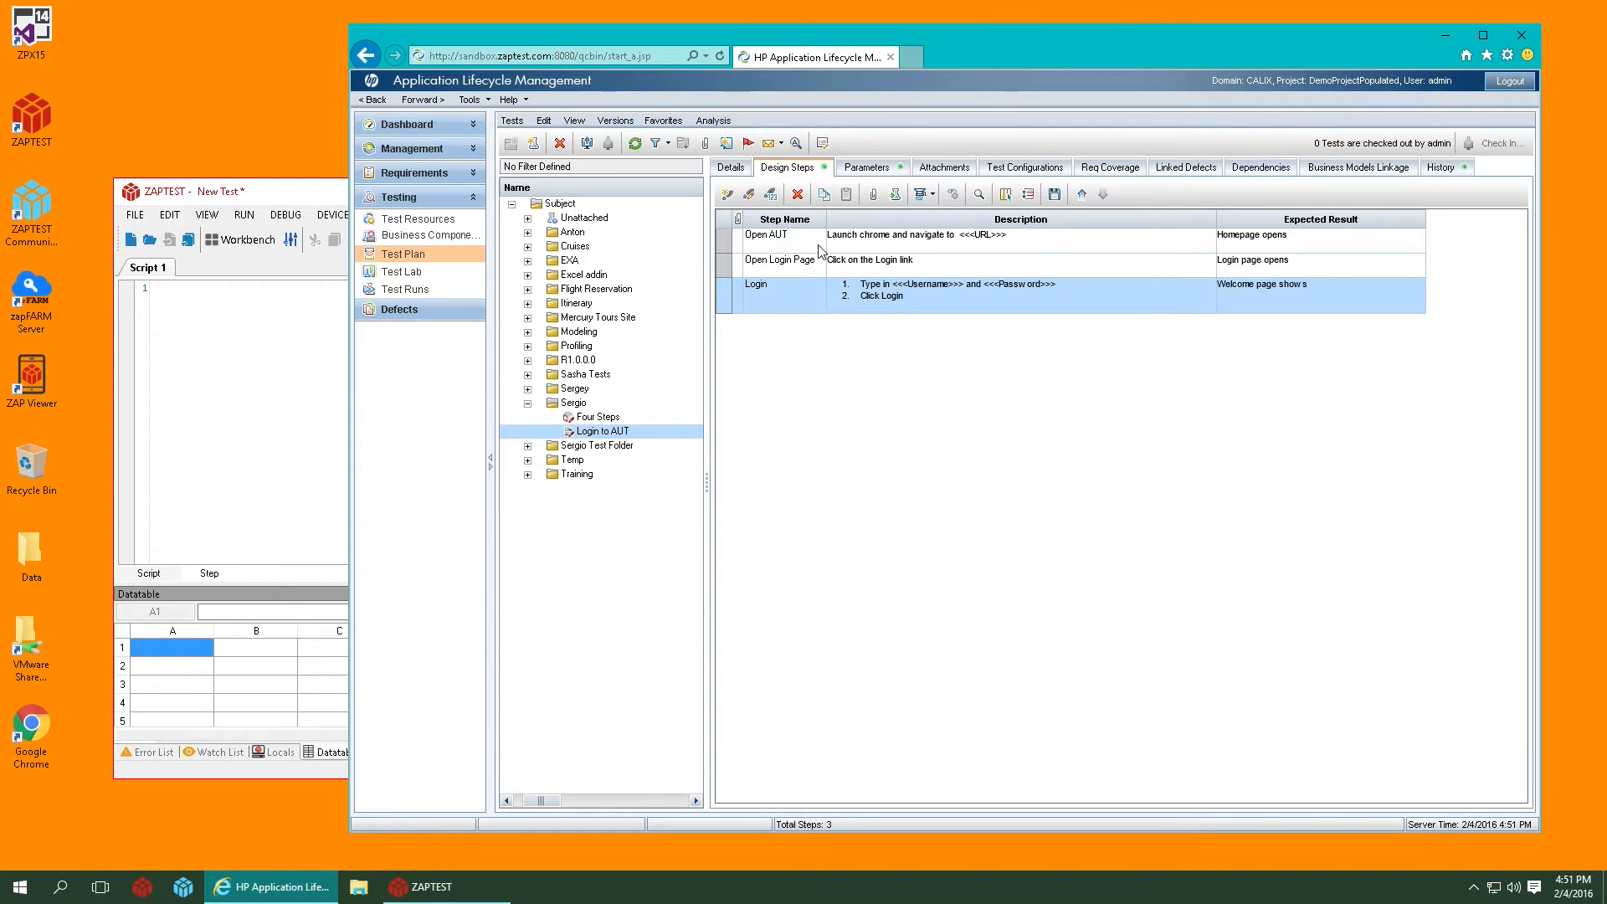
Step: Open ALM's Login to AUT test from Subject\Sergio in ZAPTEST as a generated script
double_click(782, 296)
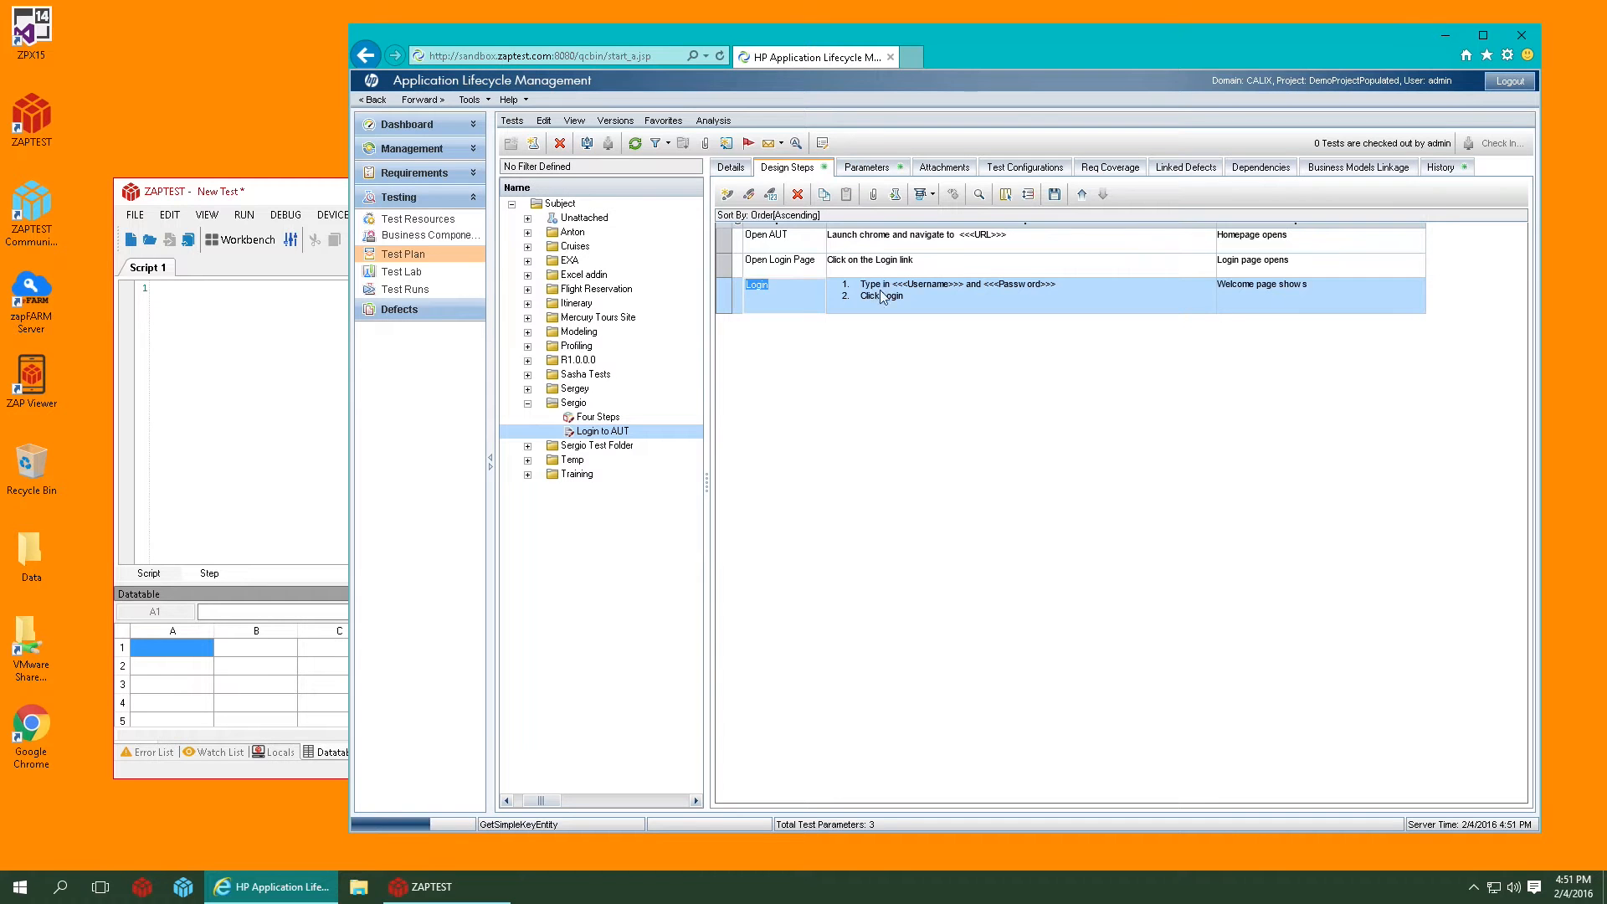
click(867, 167)
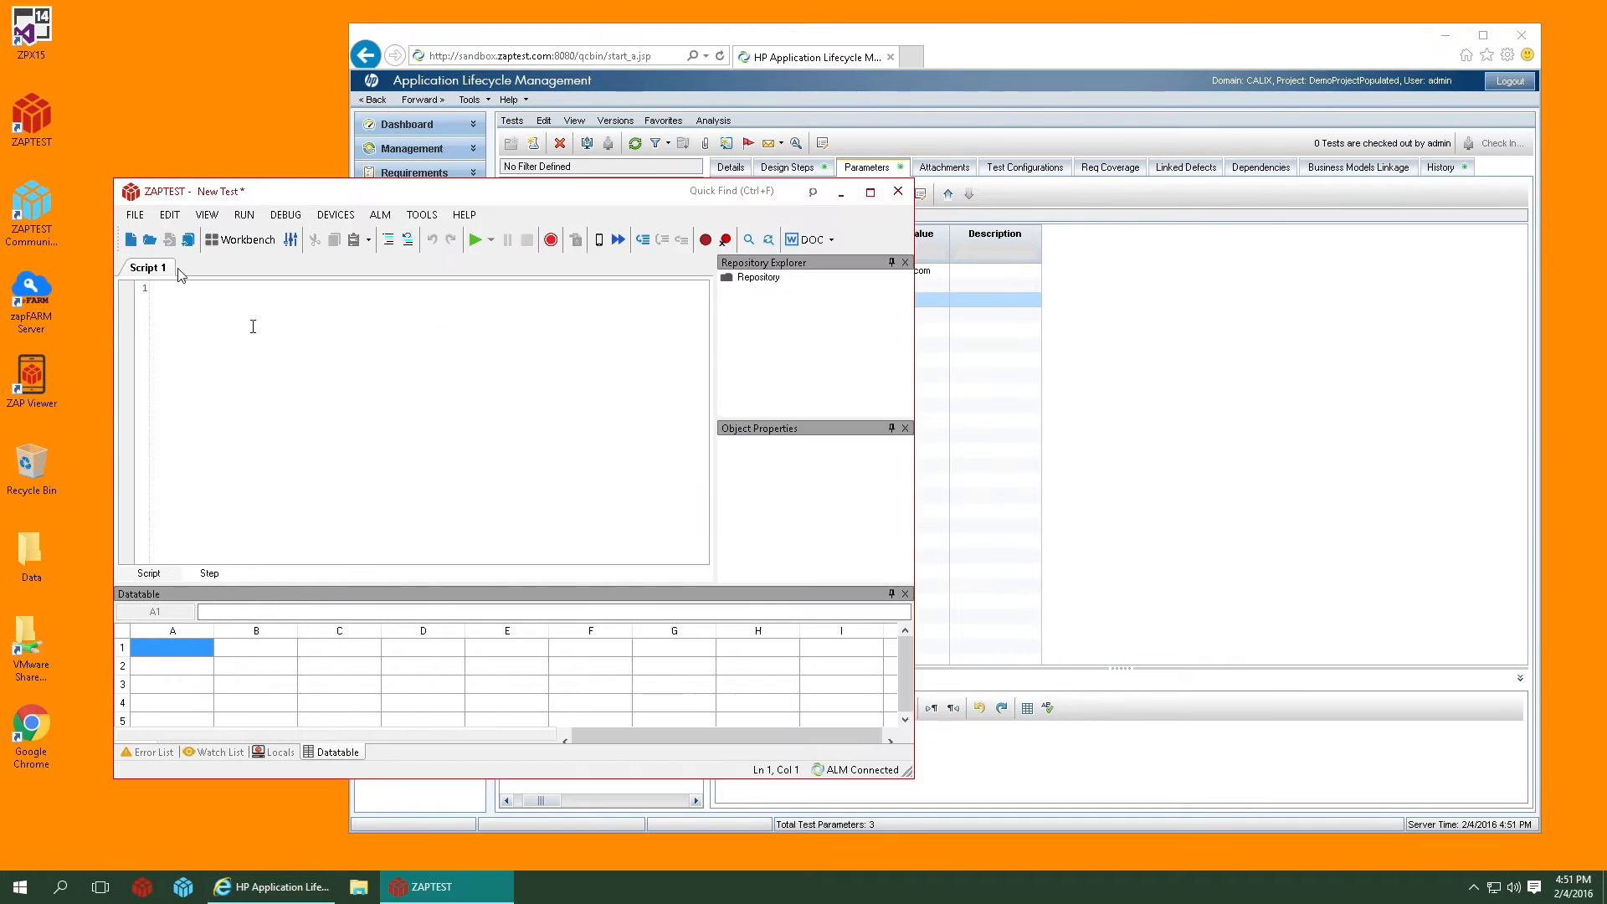
click(149, 239)
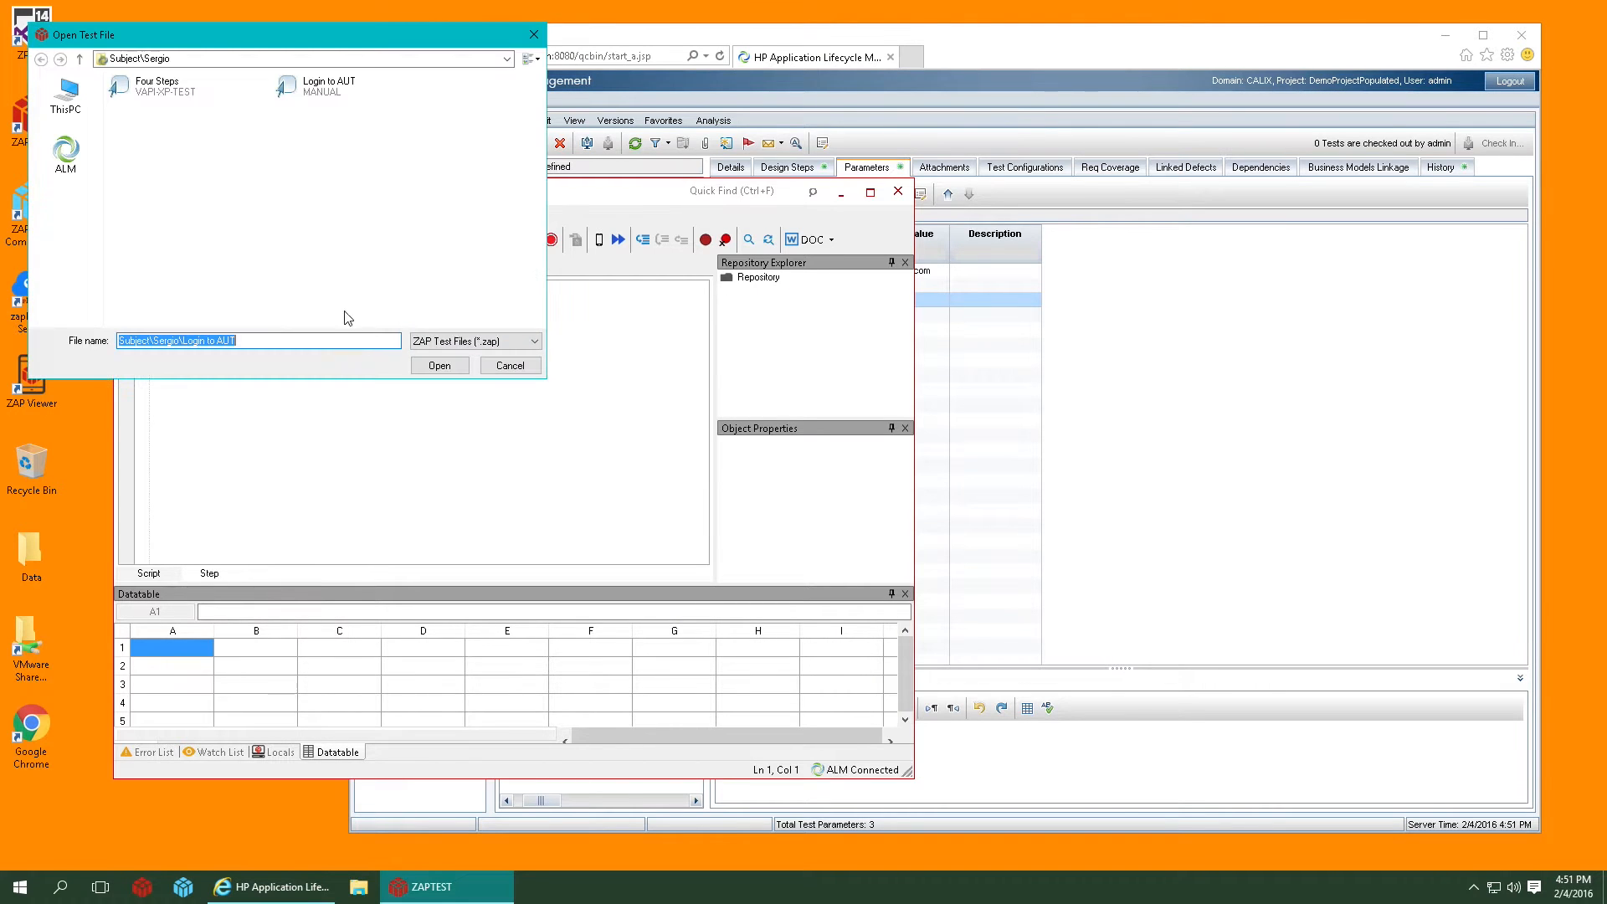
click(328, 86)
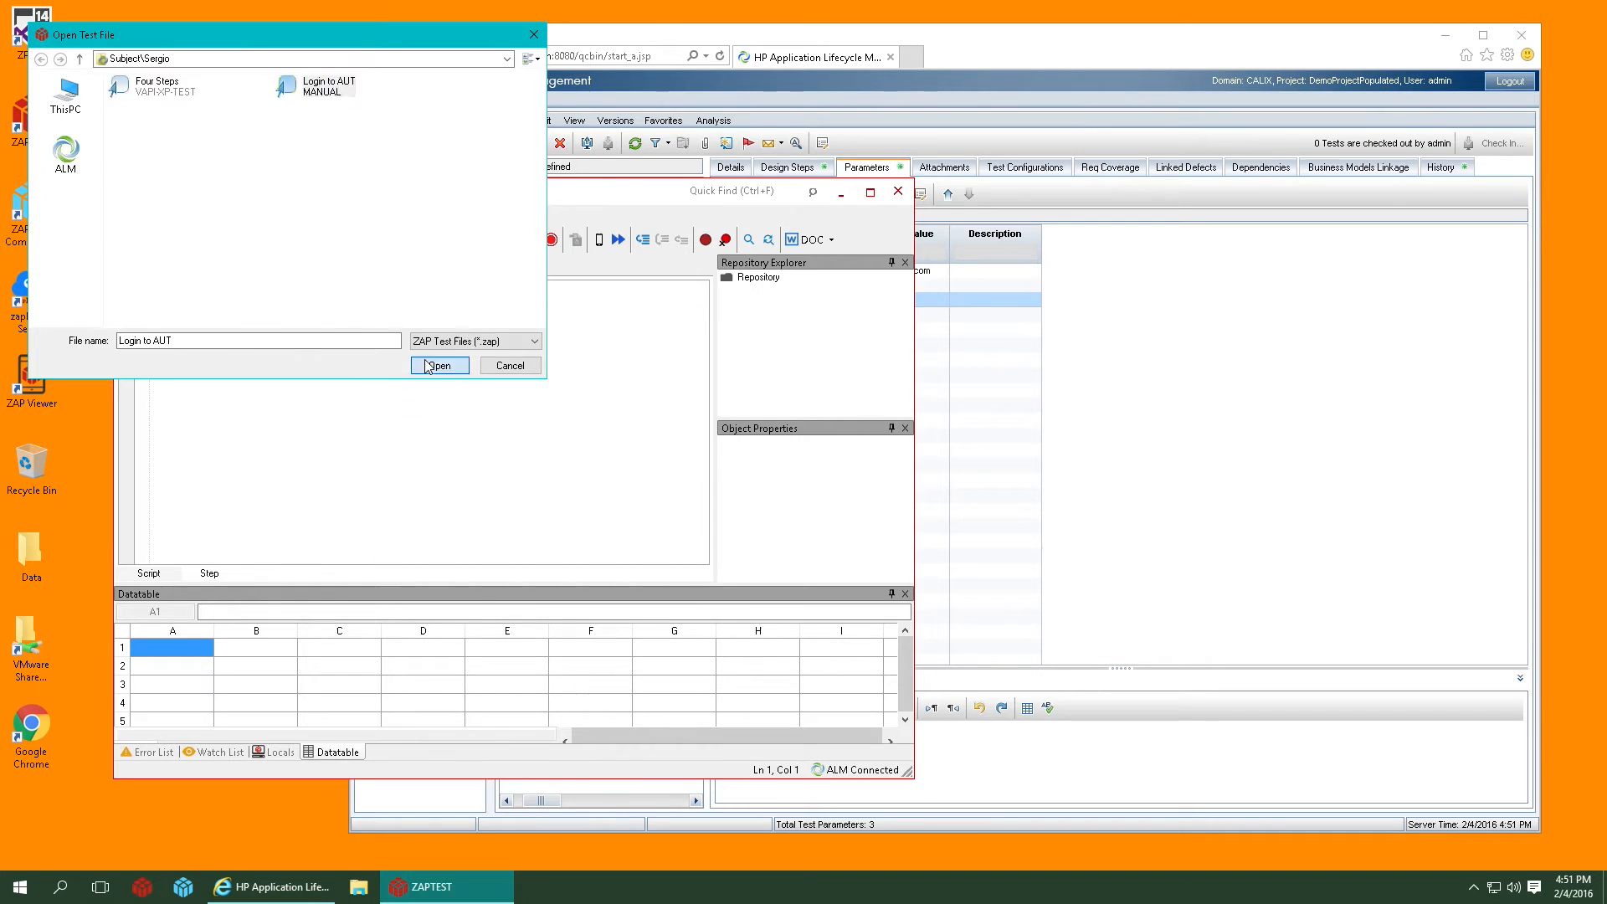
click(439, 365)
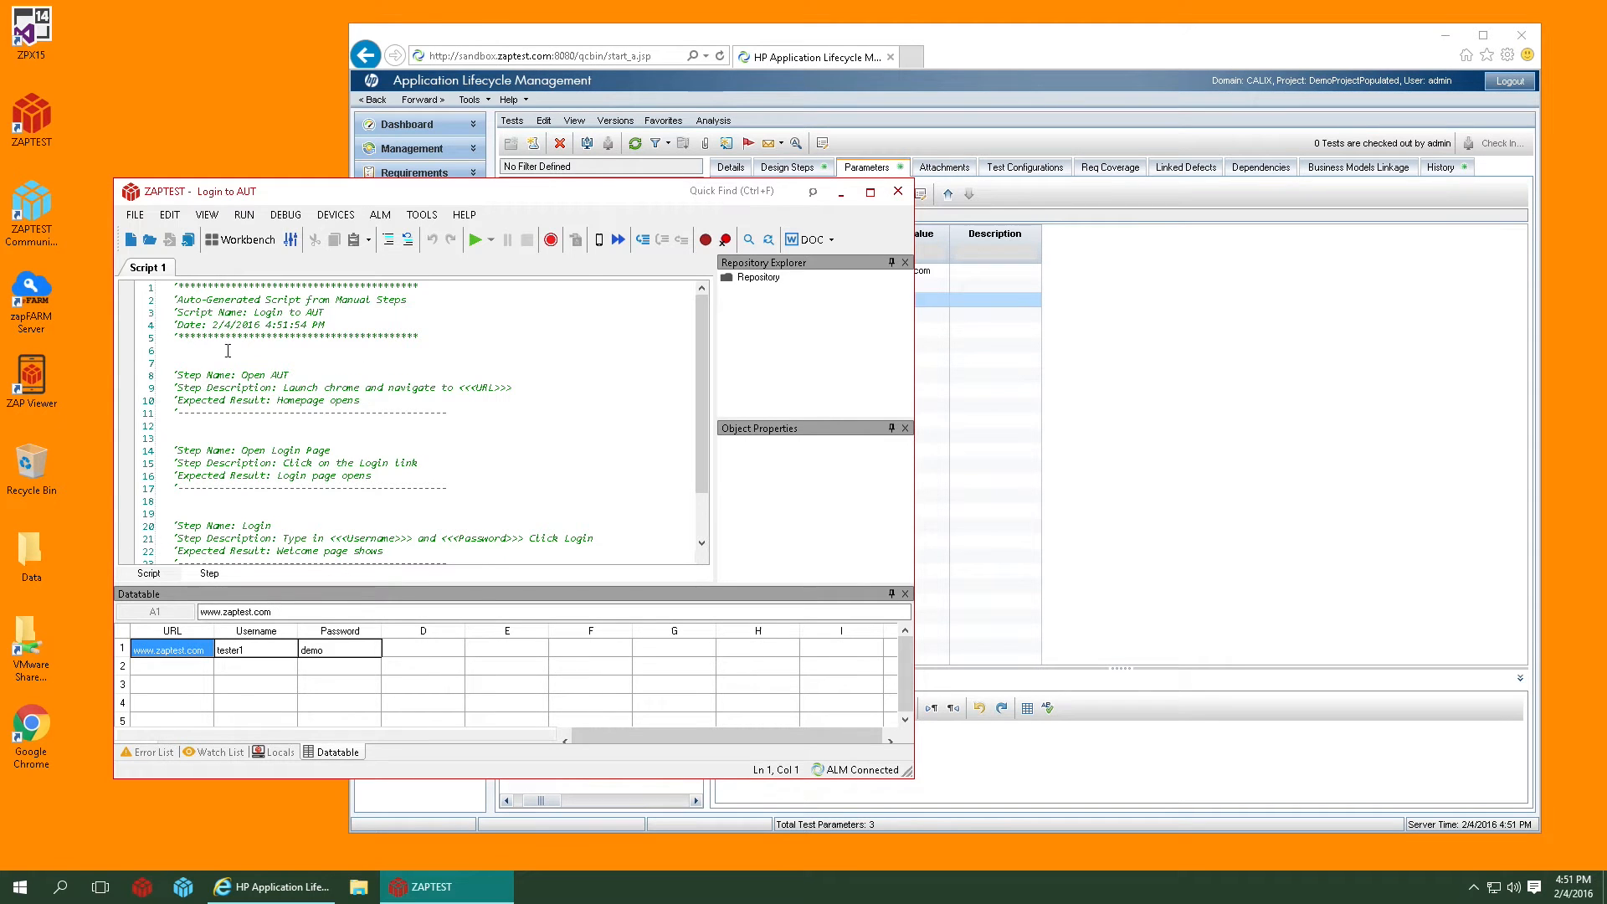
Step: Add automation code under each Login to AUT step comment and save the test to ALM
drag(170, 286, 329, 325)
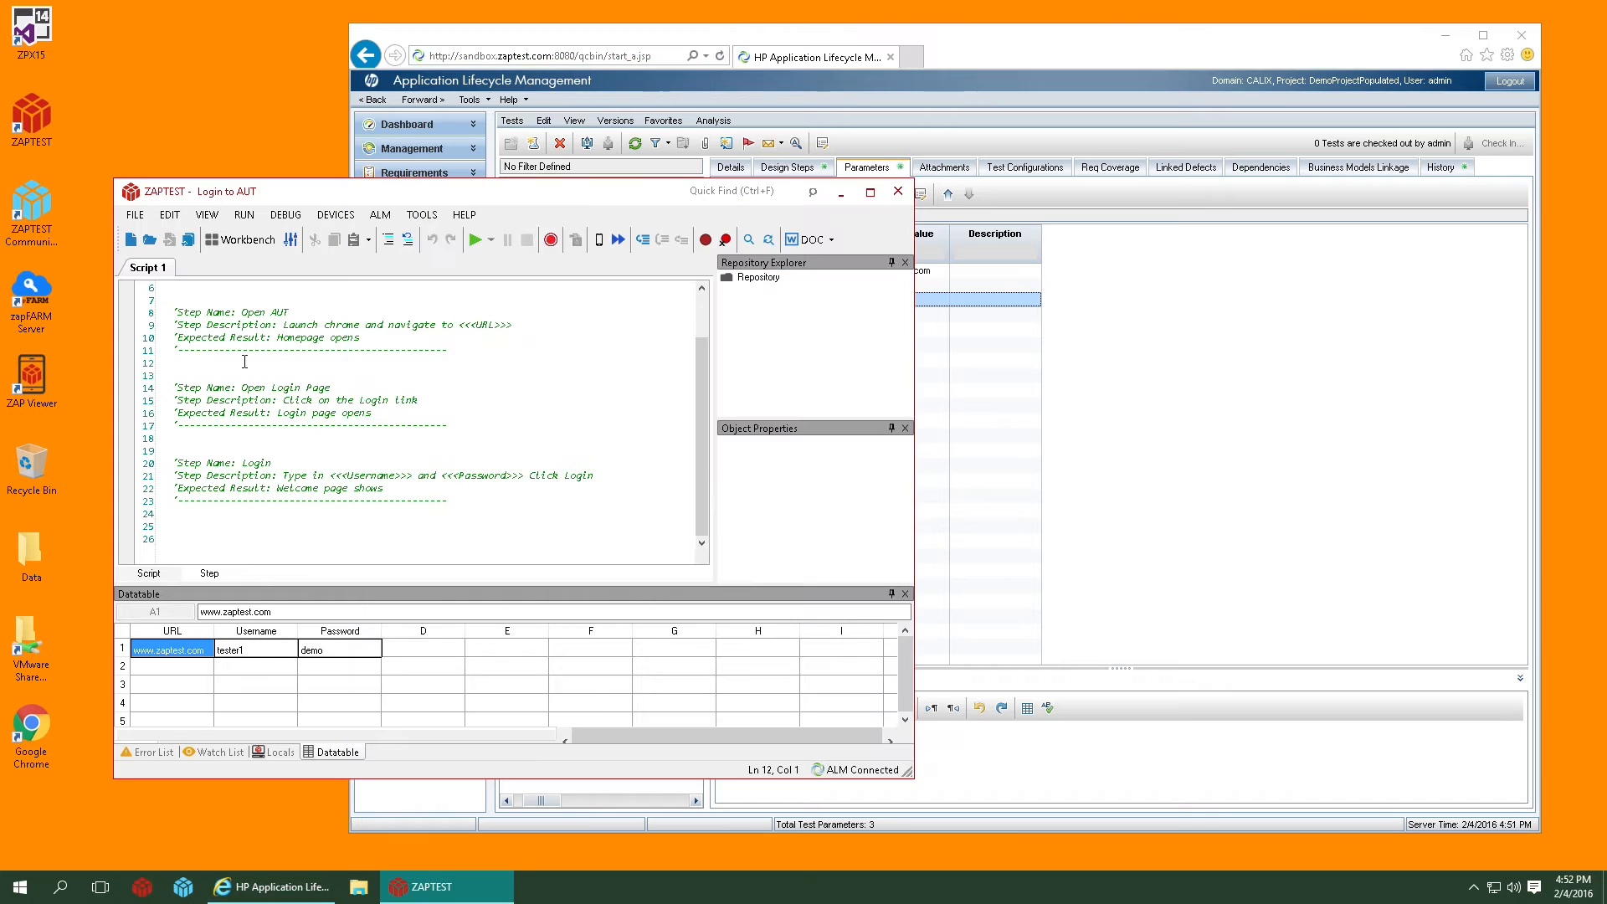
click(168, 238)
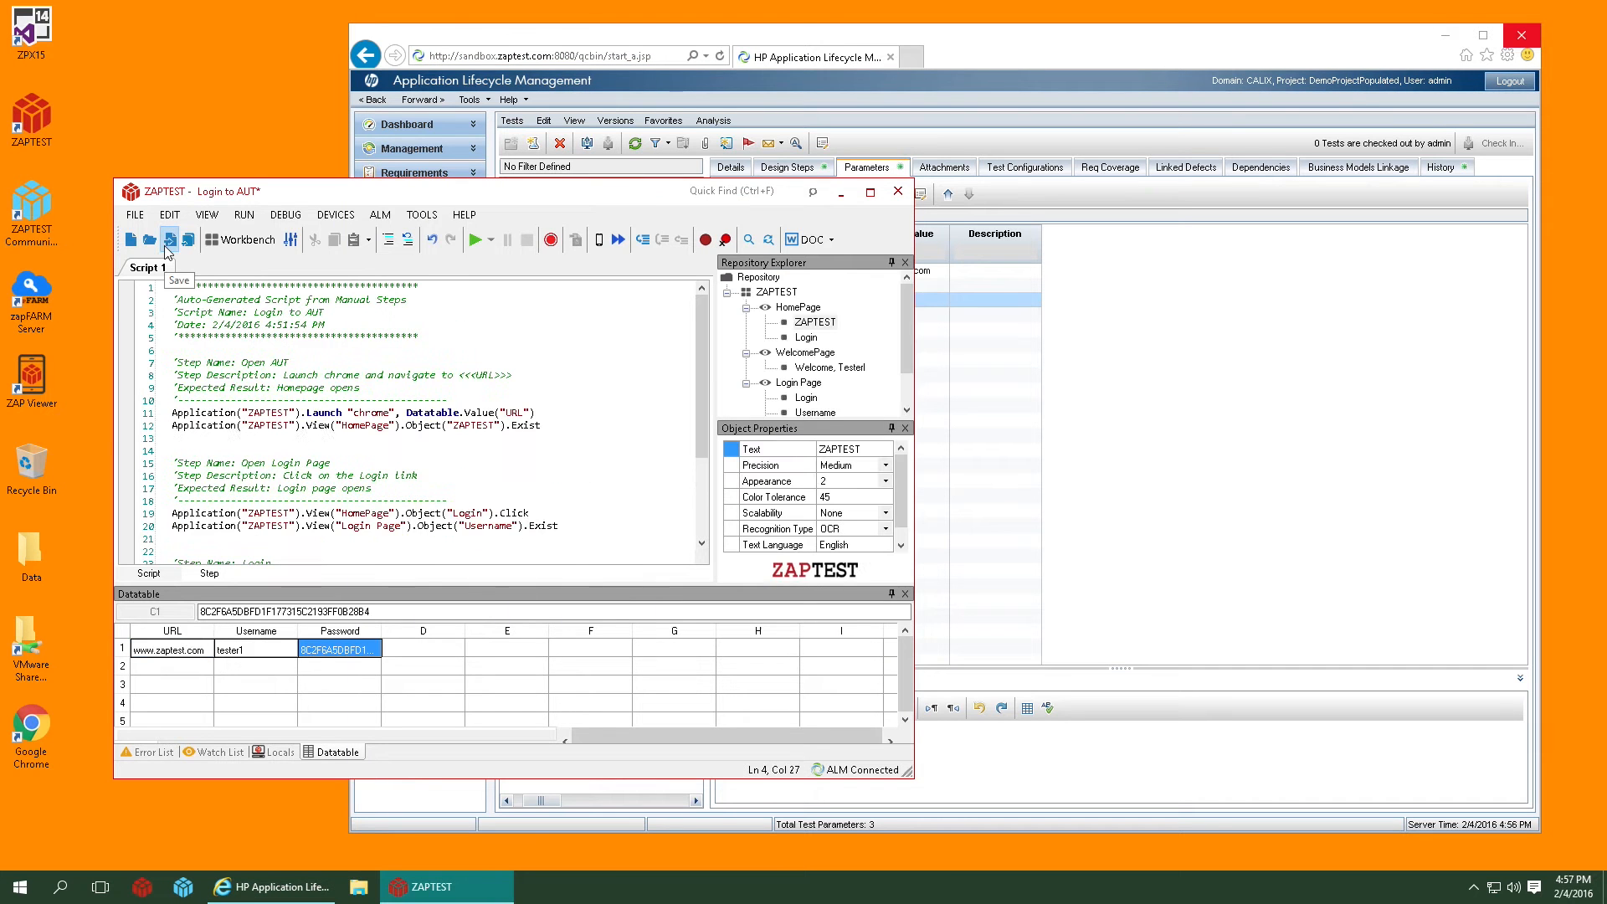
click(169, 238)
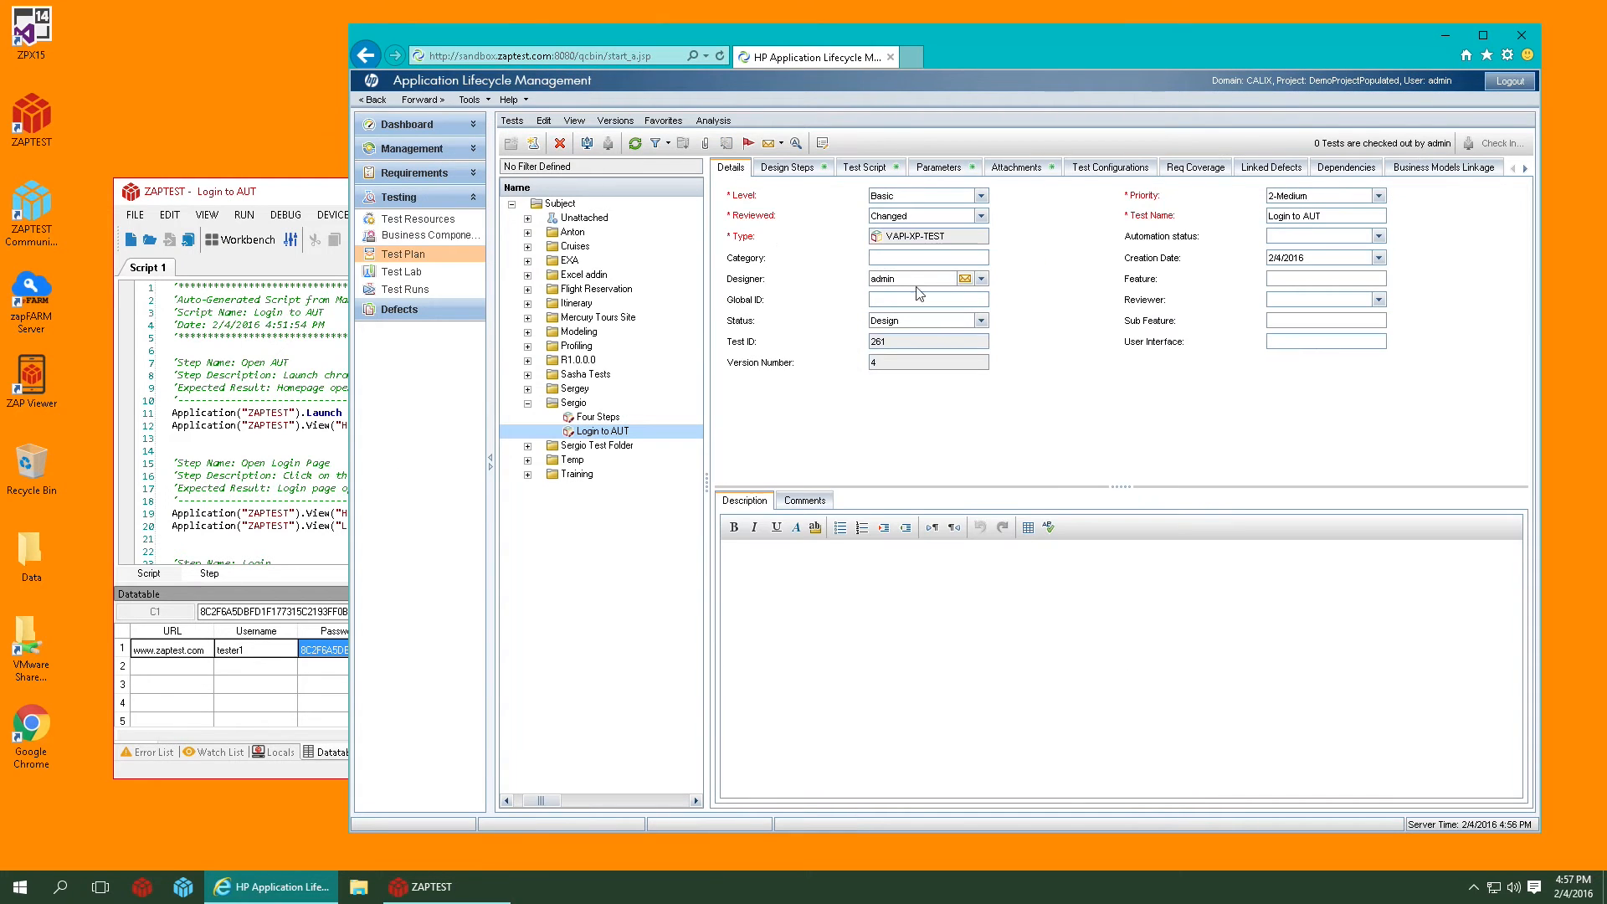
Step: View the Login to AUT test's generated script and its Login to AUT.zap attachment
click(864, 167)
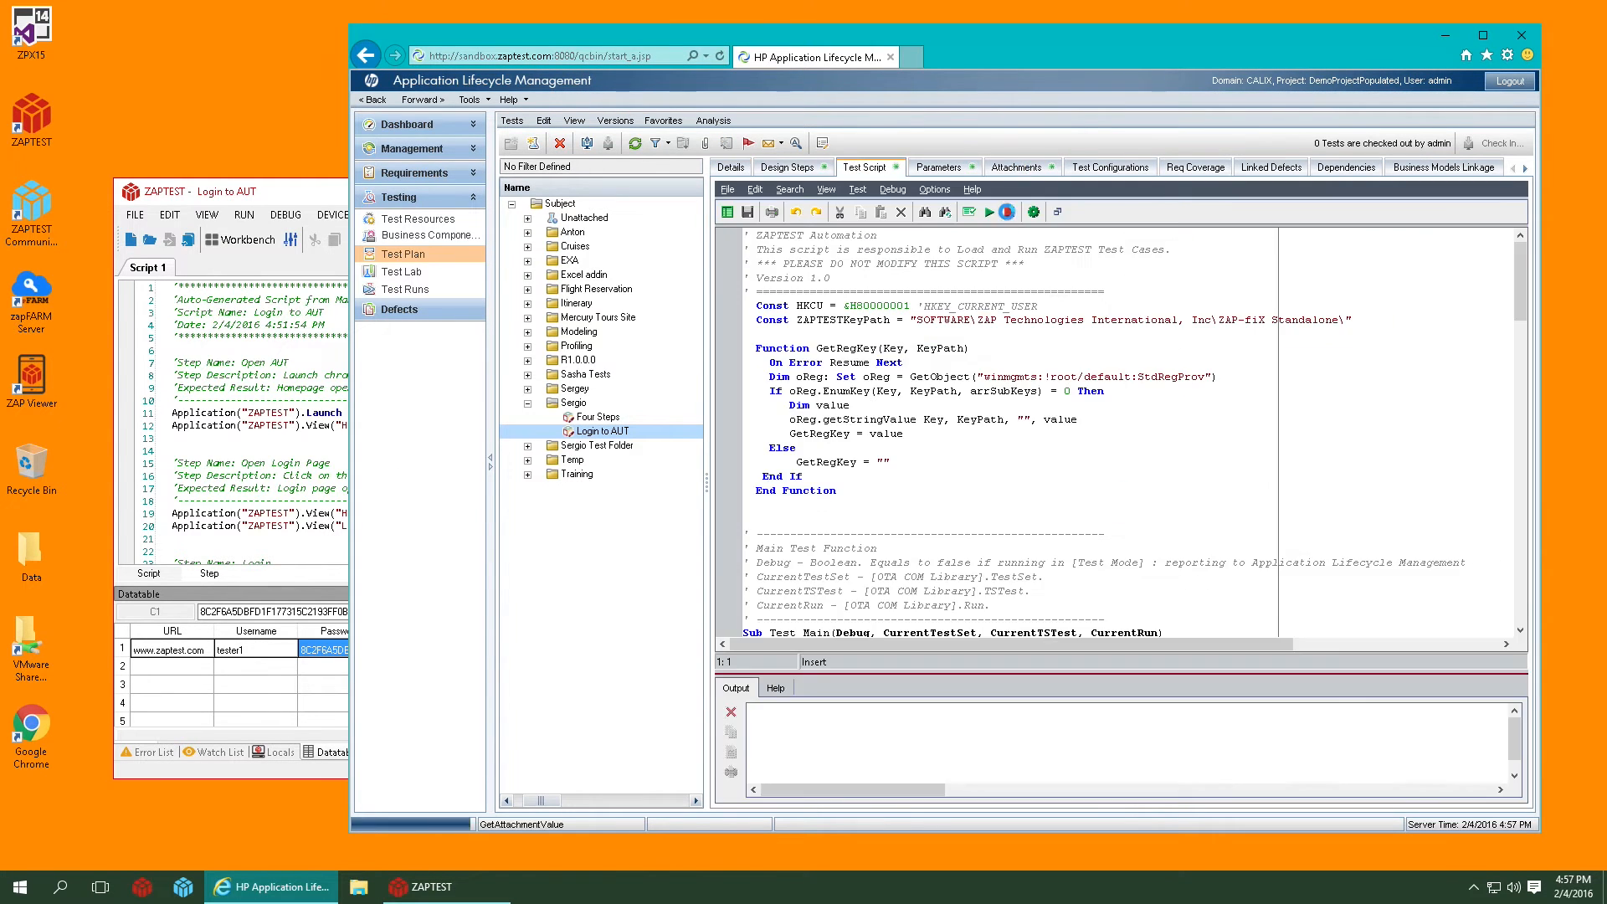
click(1015, 166)
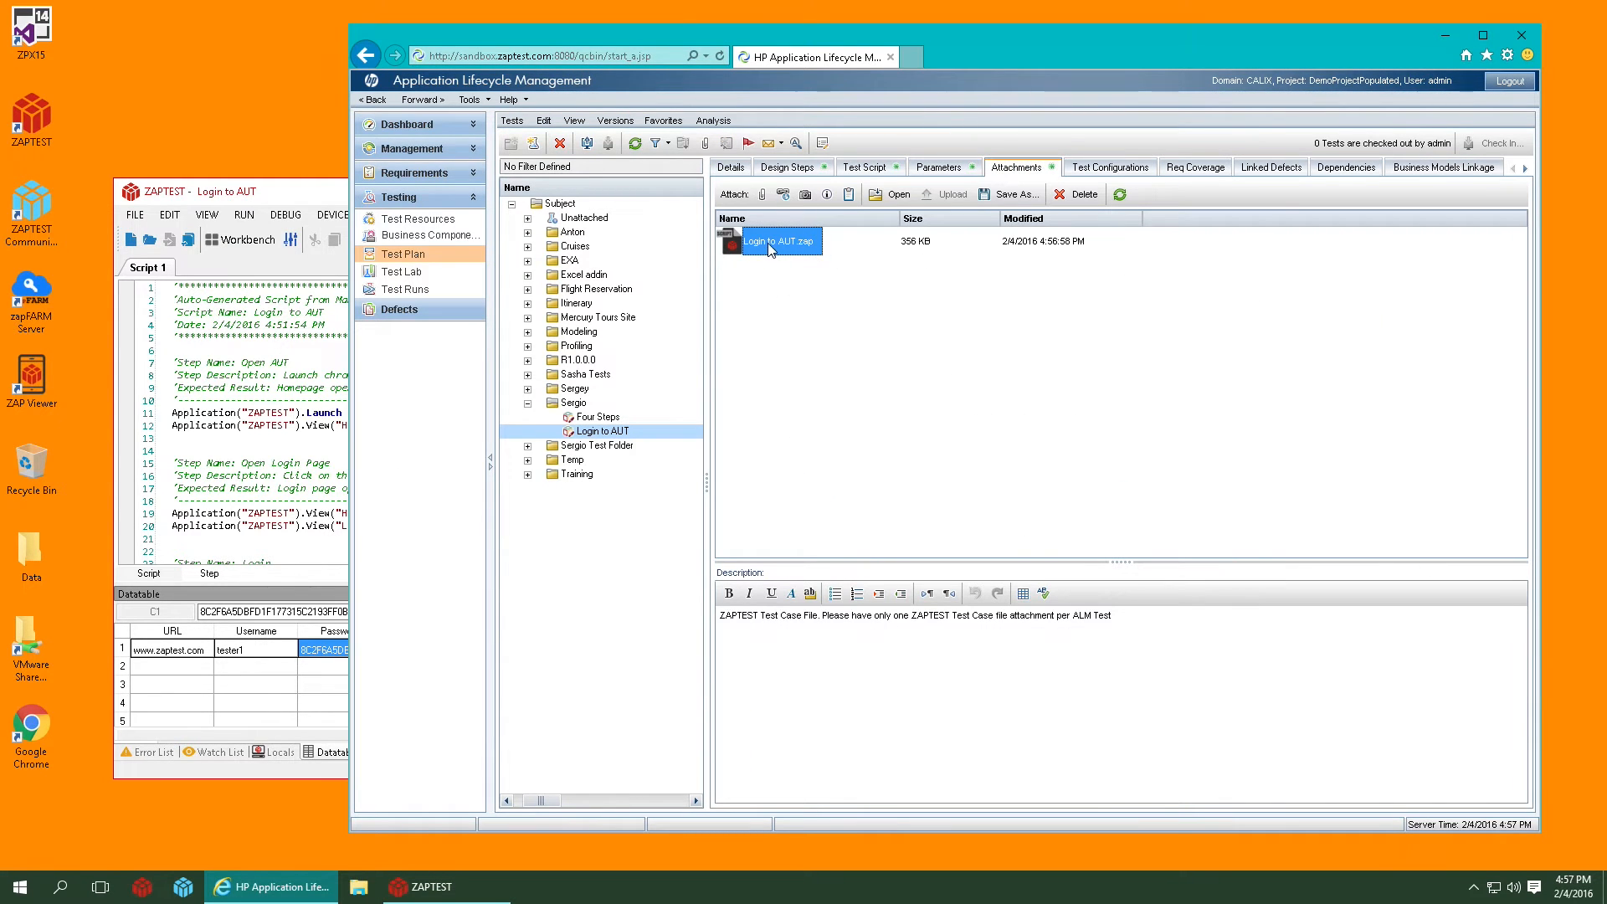
mouse_move(615, 323)
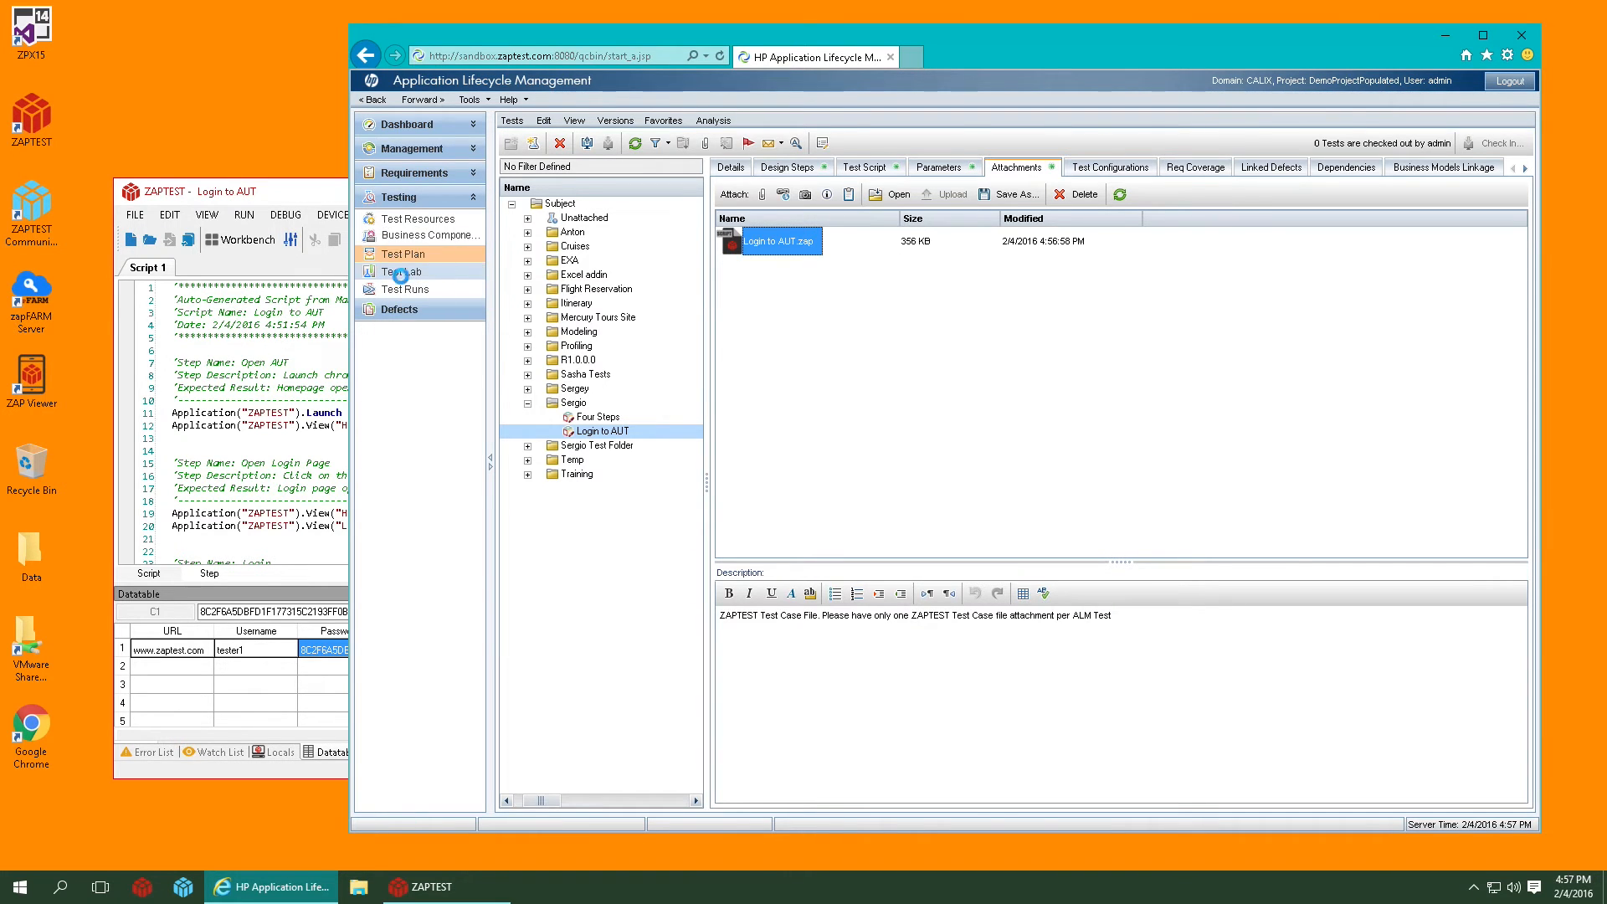
Step: Run the ZAPTEST test set's Login to AUT test in the Automatic Runner until Passed
click(402, 271)
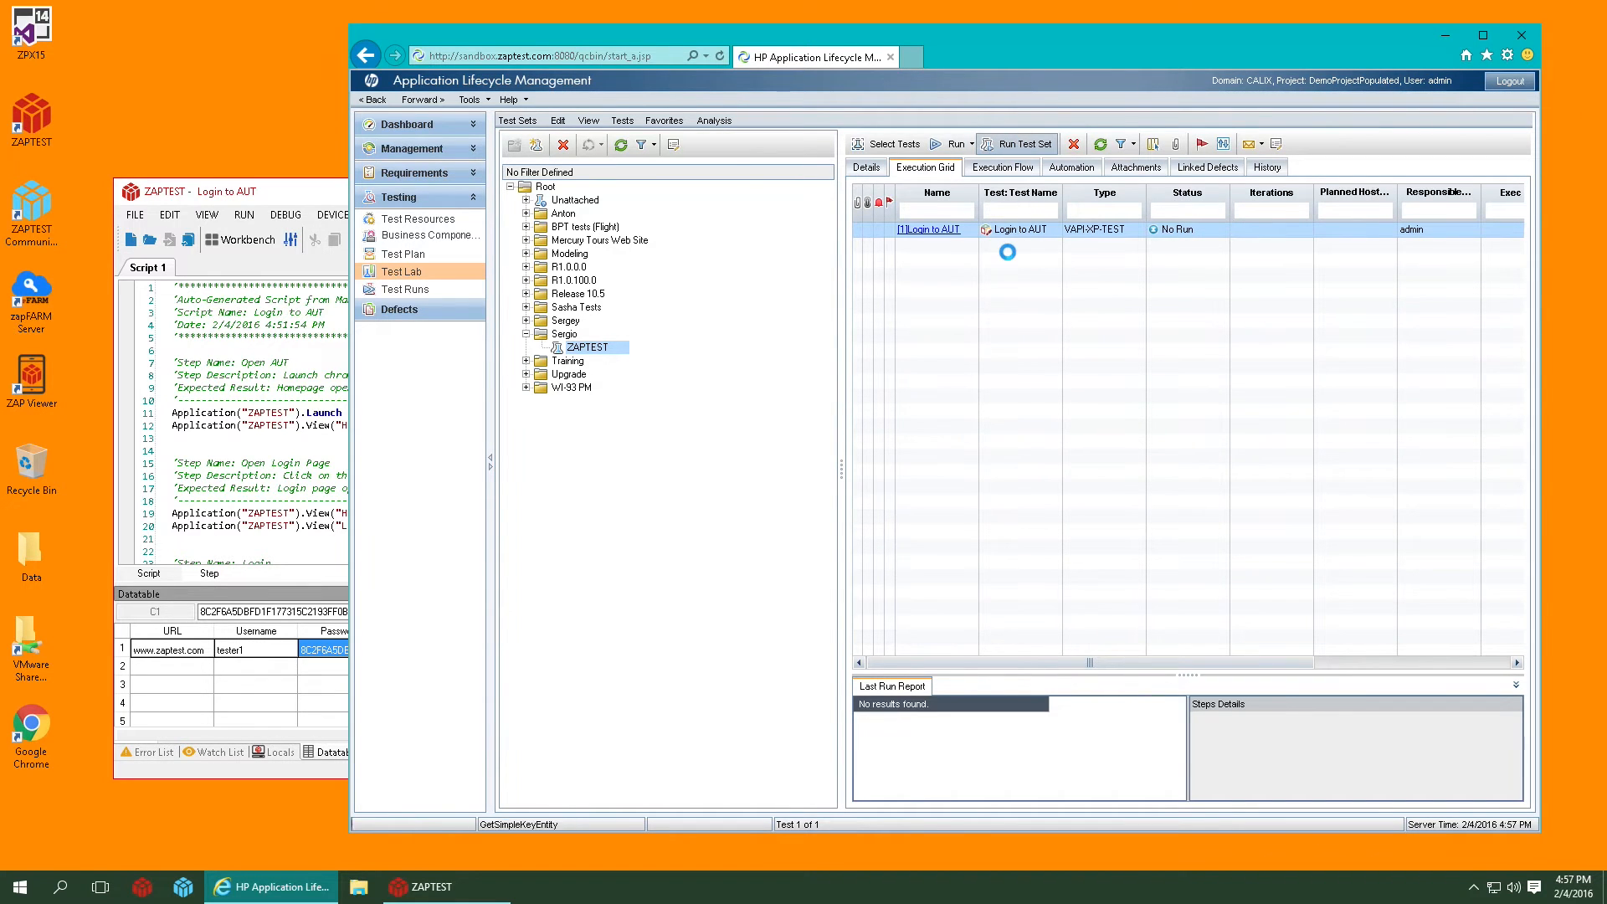
click(1015, 143)
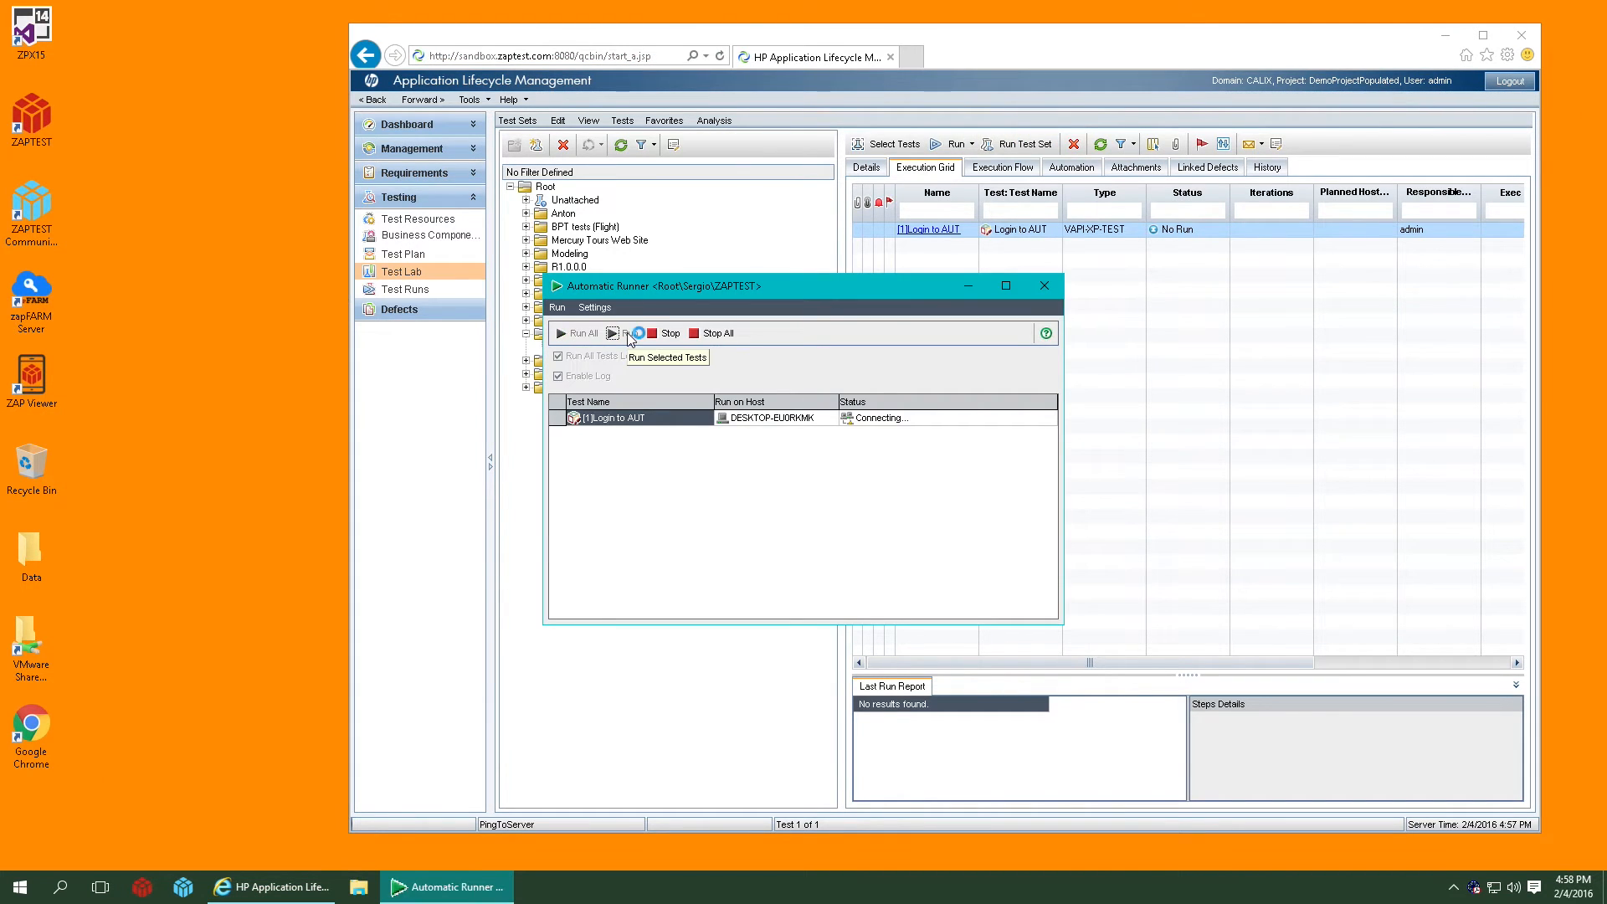
click(626, 332)
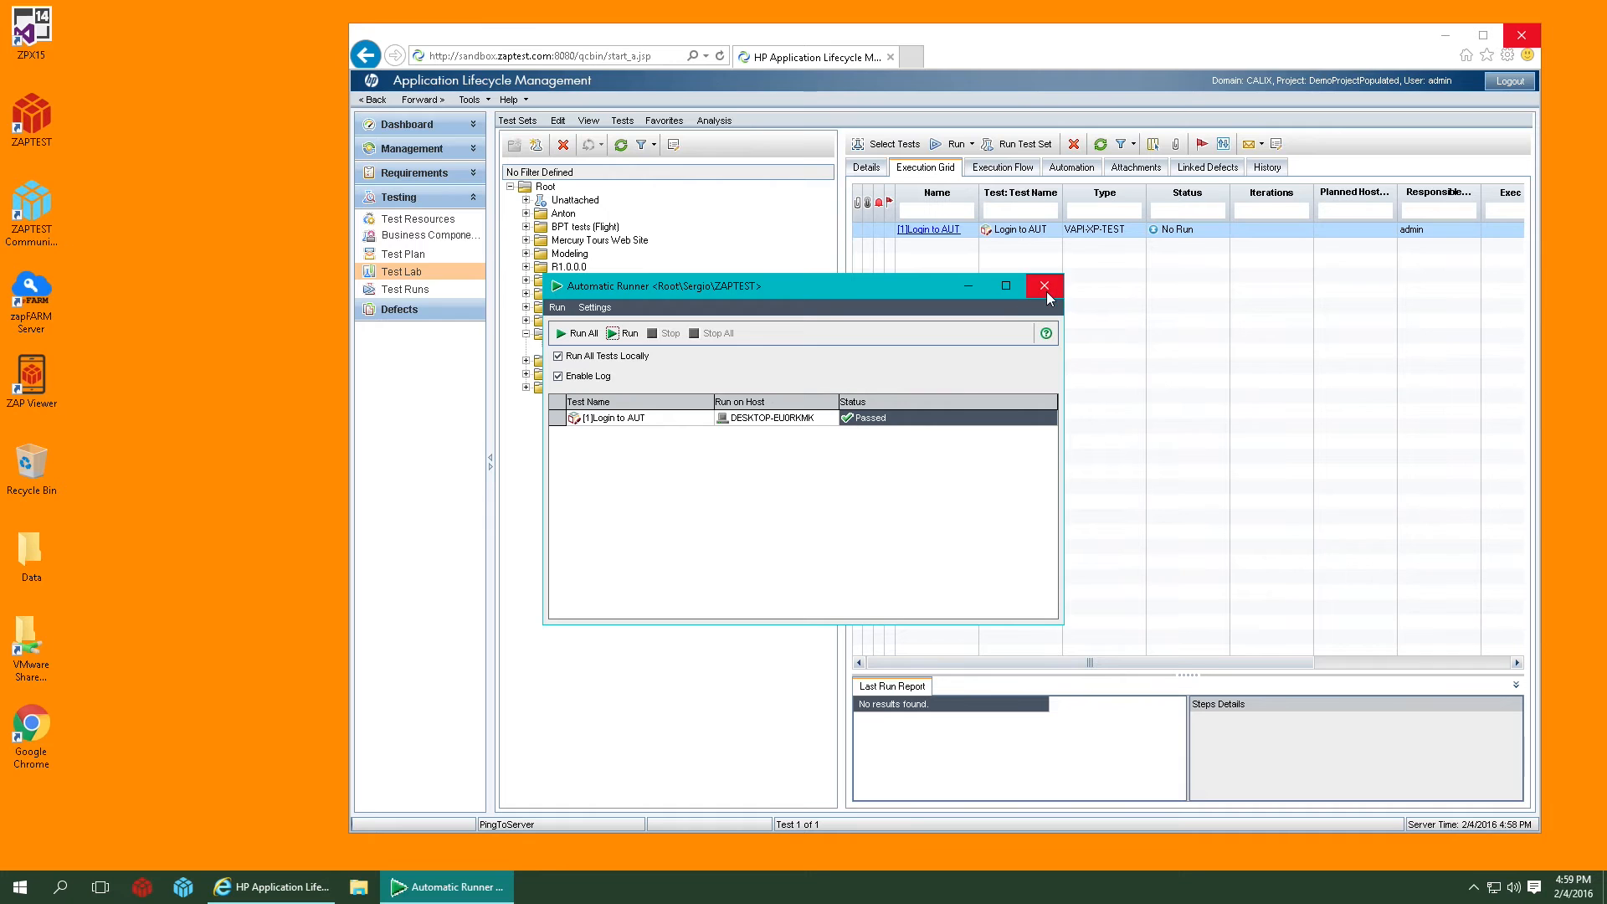
Step: Close the runner and open the Results file attached to the newest Login to AUT run
click(1044, 287)
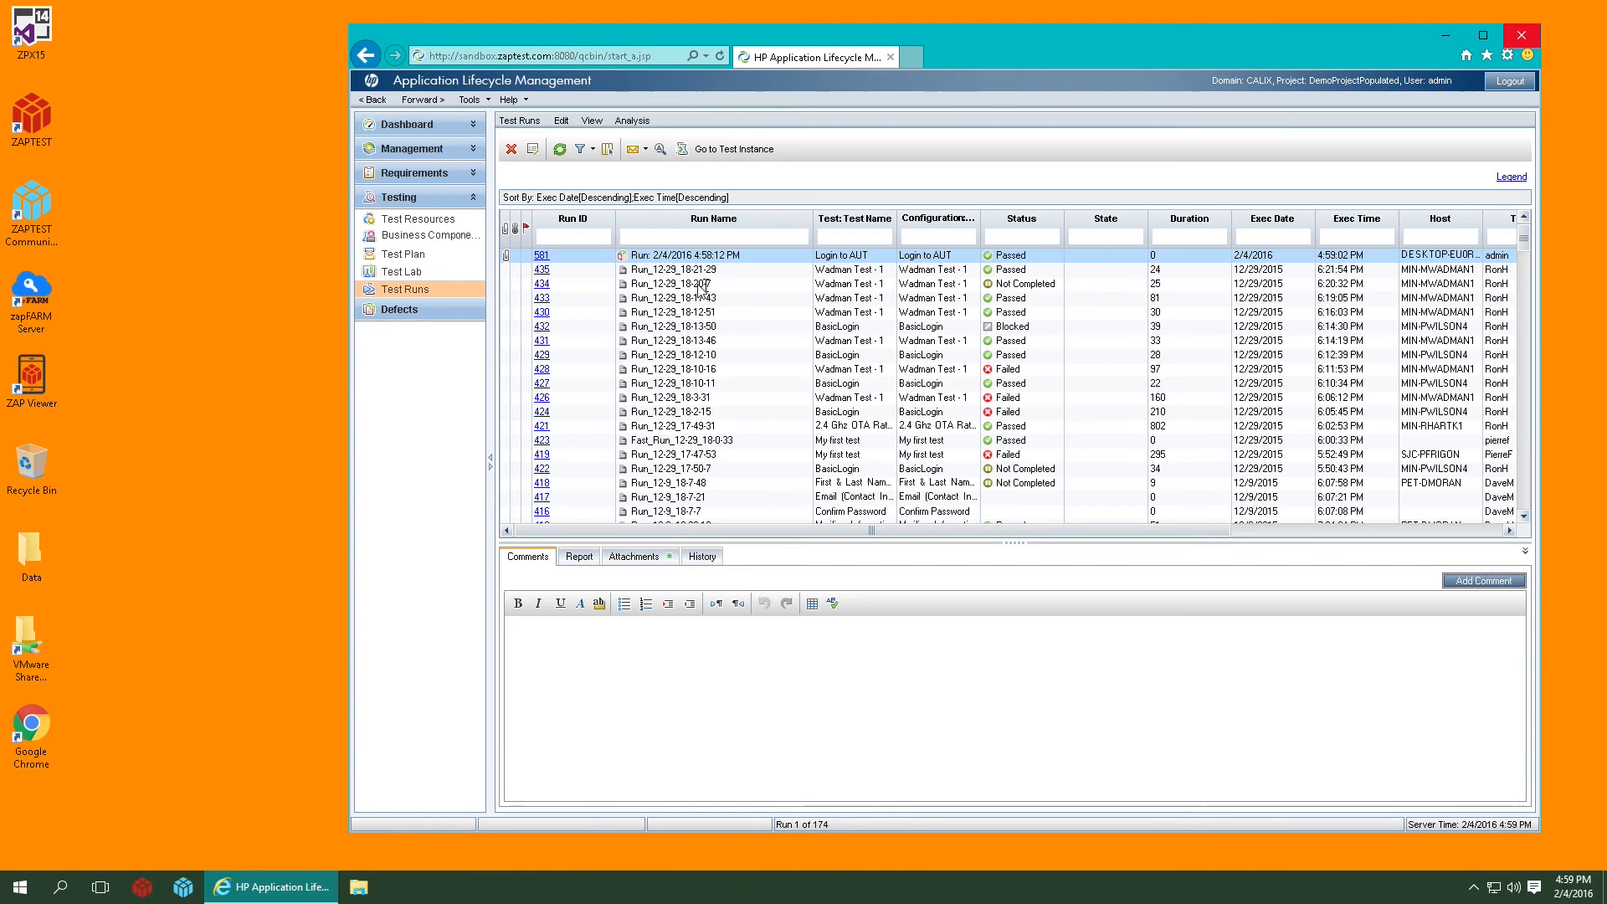
click(542, 254)
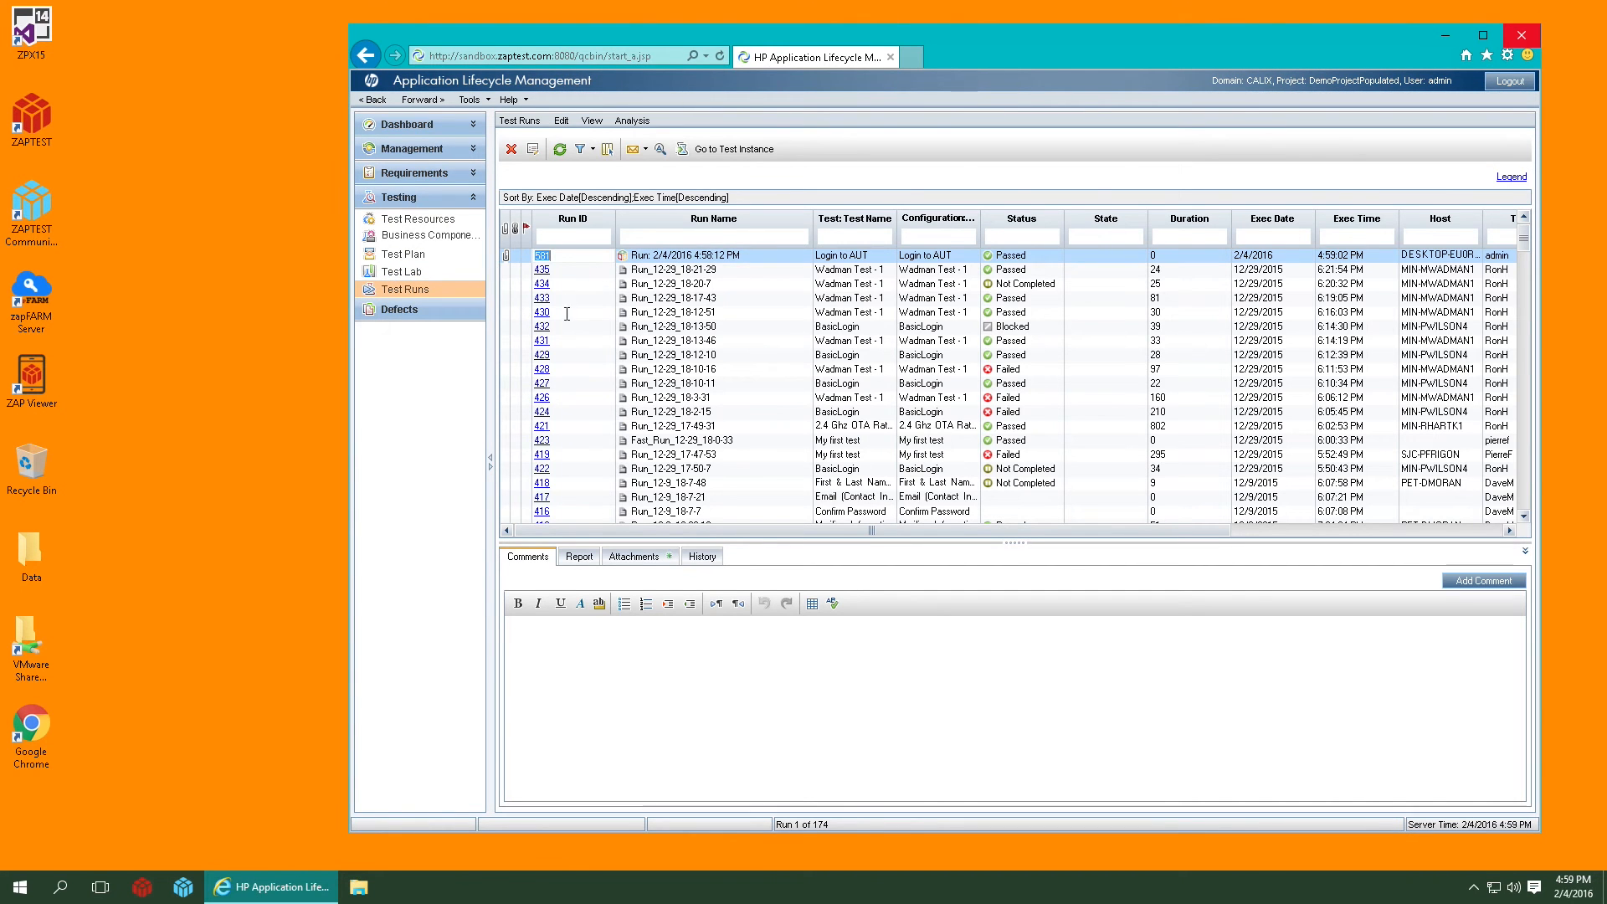
click(633, 556)
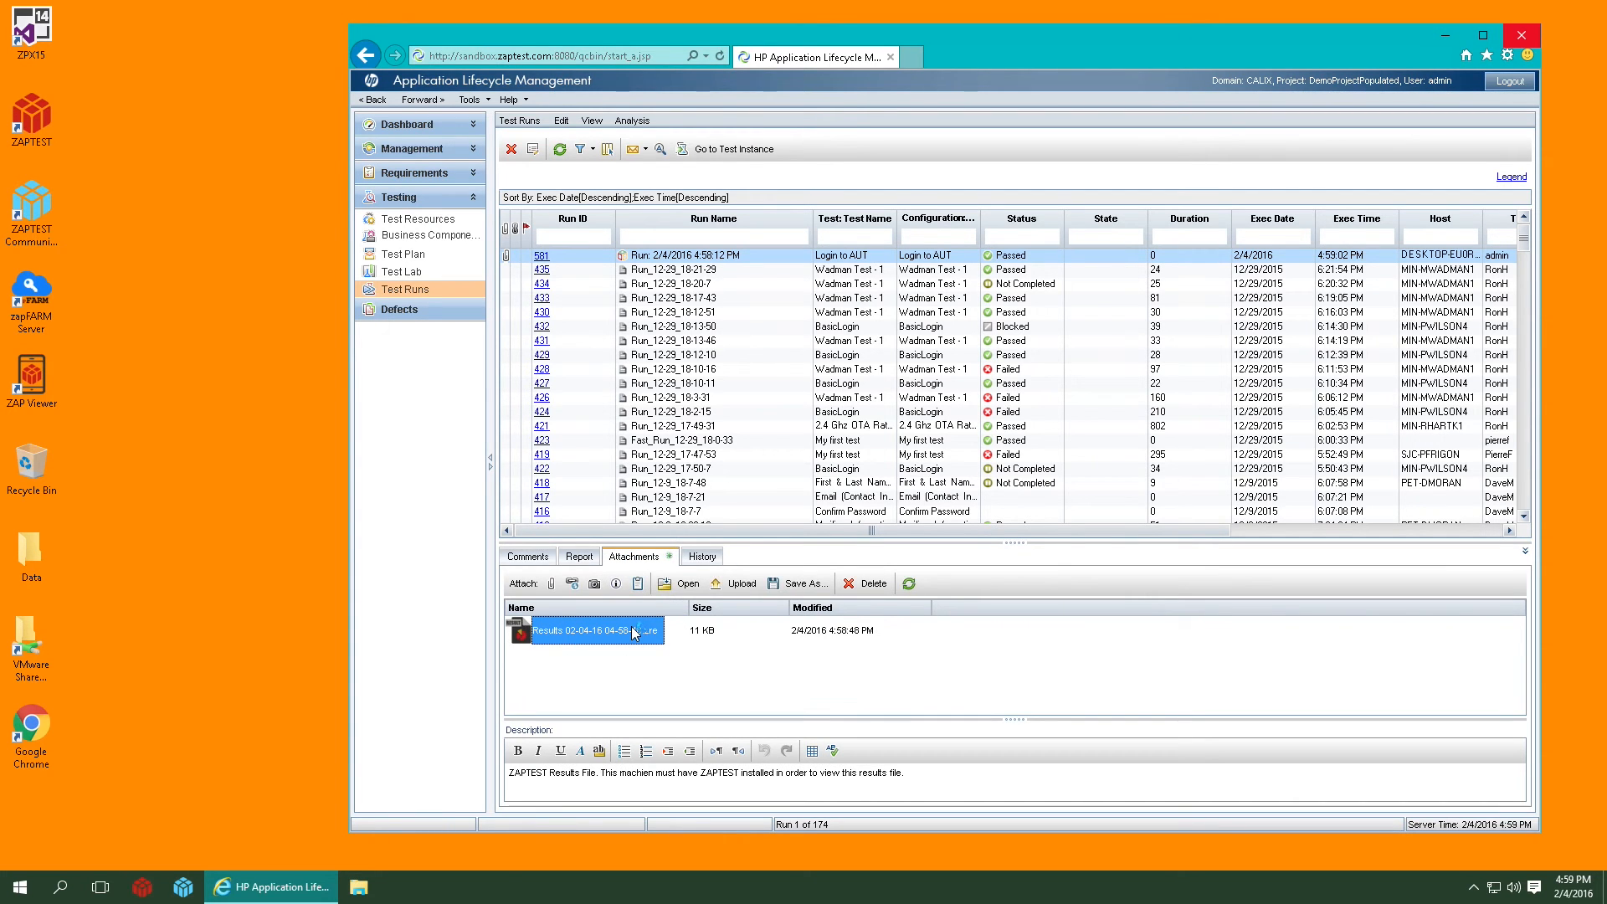
double_click(588, 629)
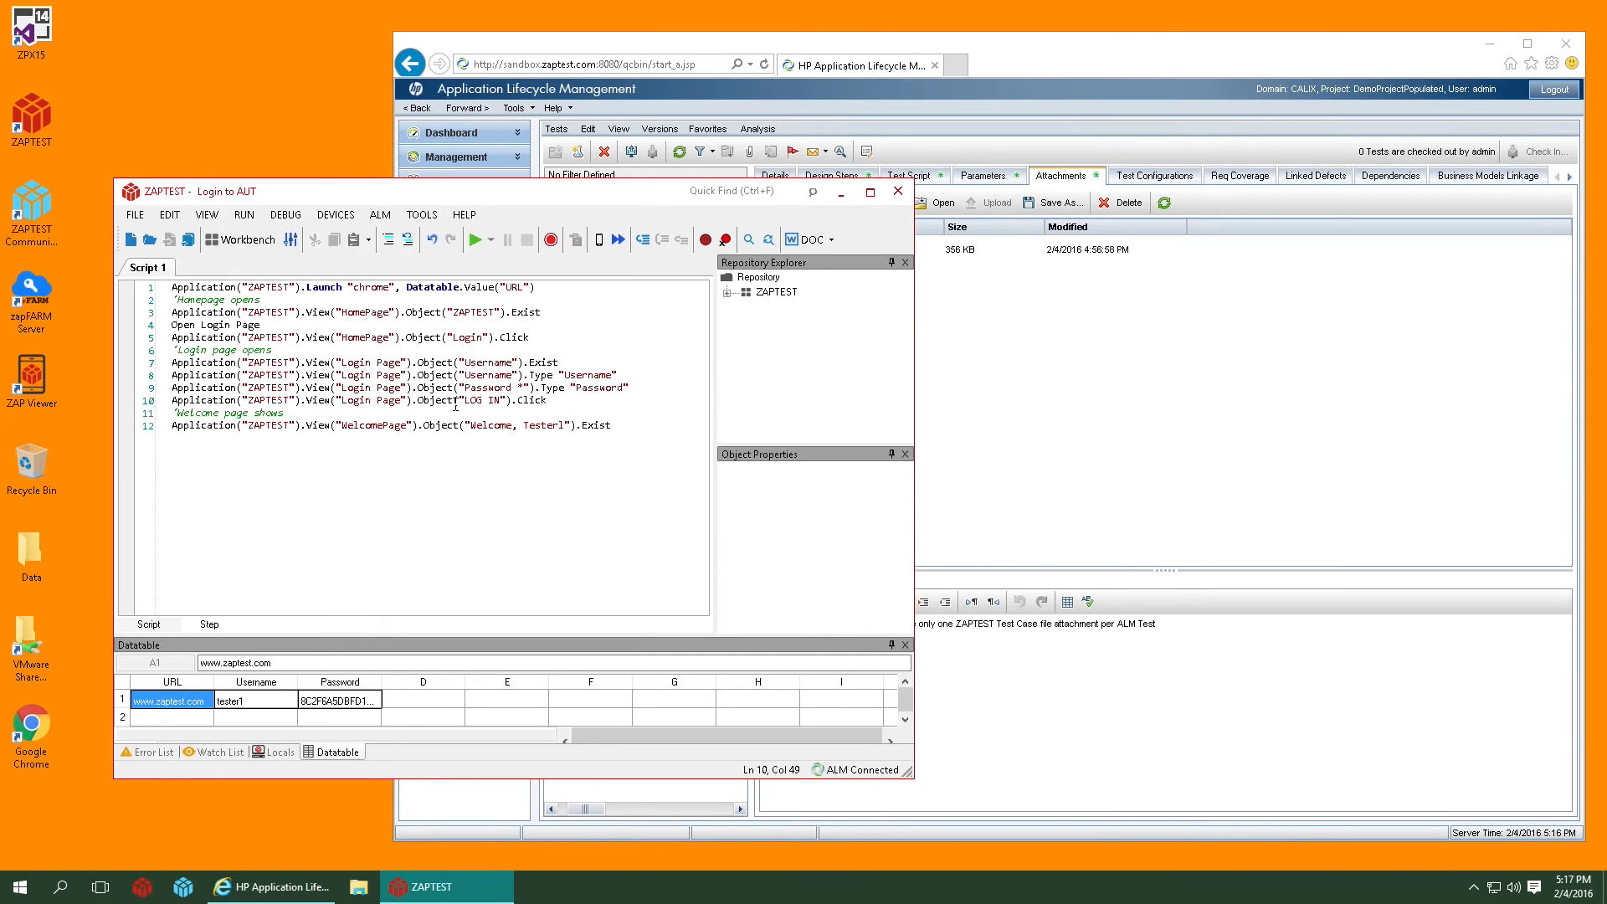
Step: Generate manual steps from the script and save them to ALM Sergio as 'Manual Test'
click(827, 238)
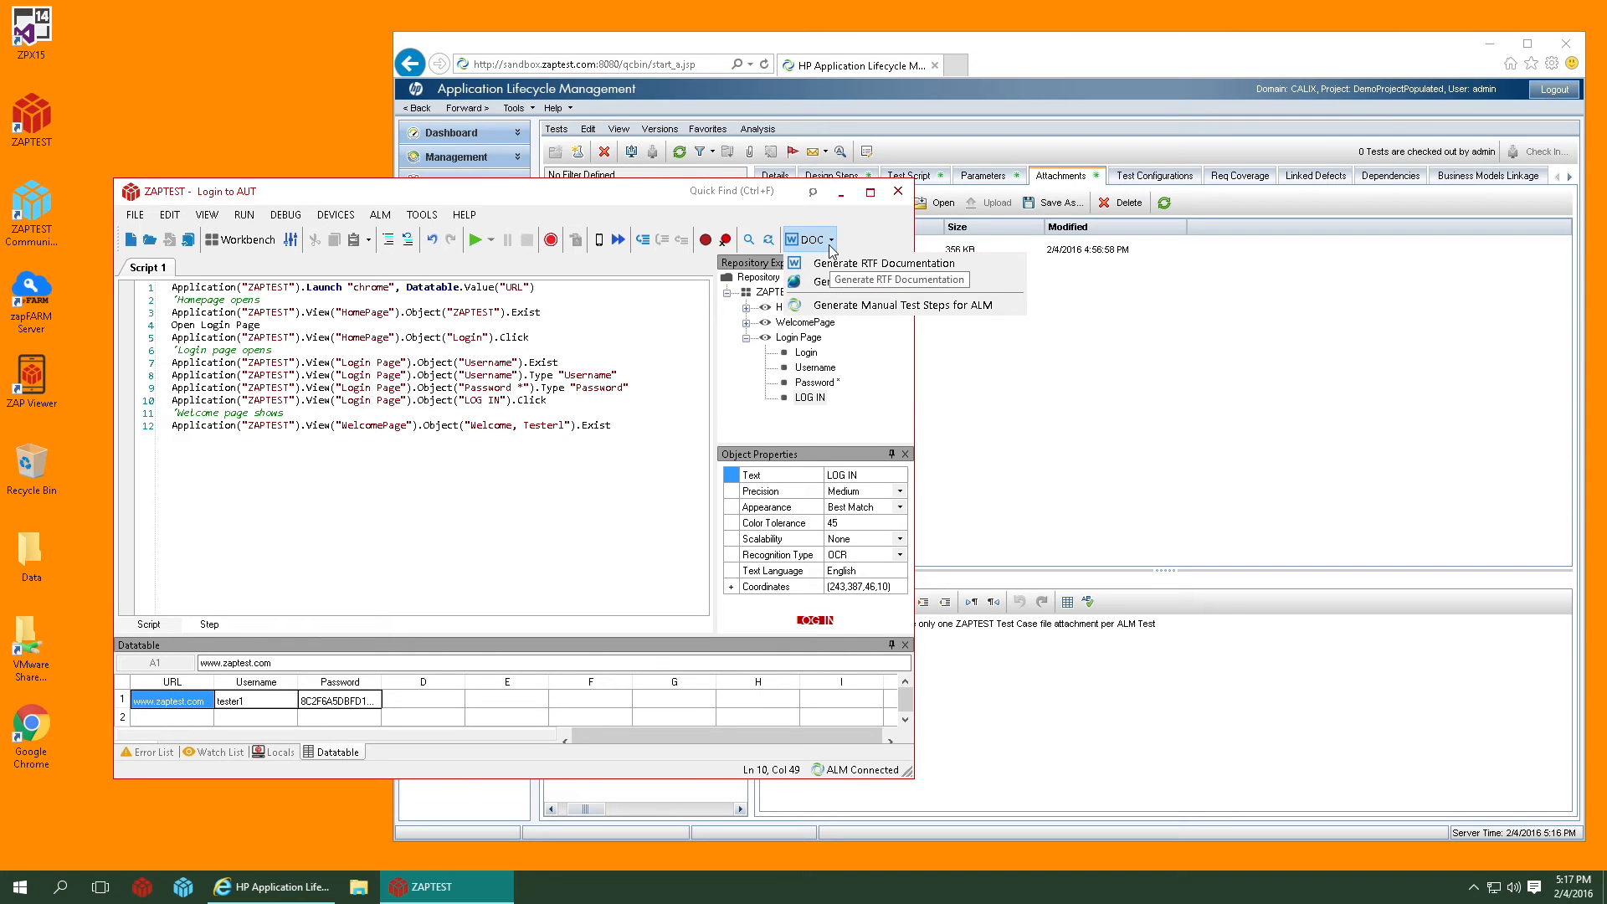
mouse_move(903, 305)
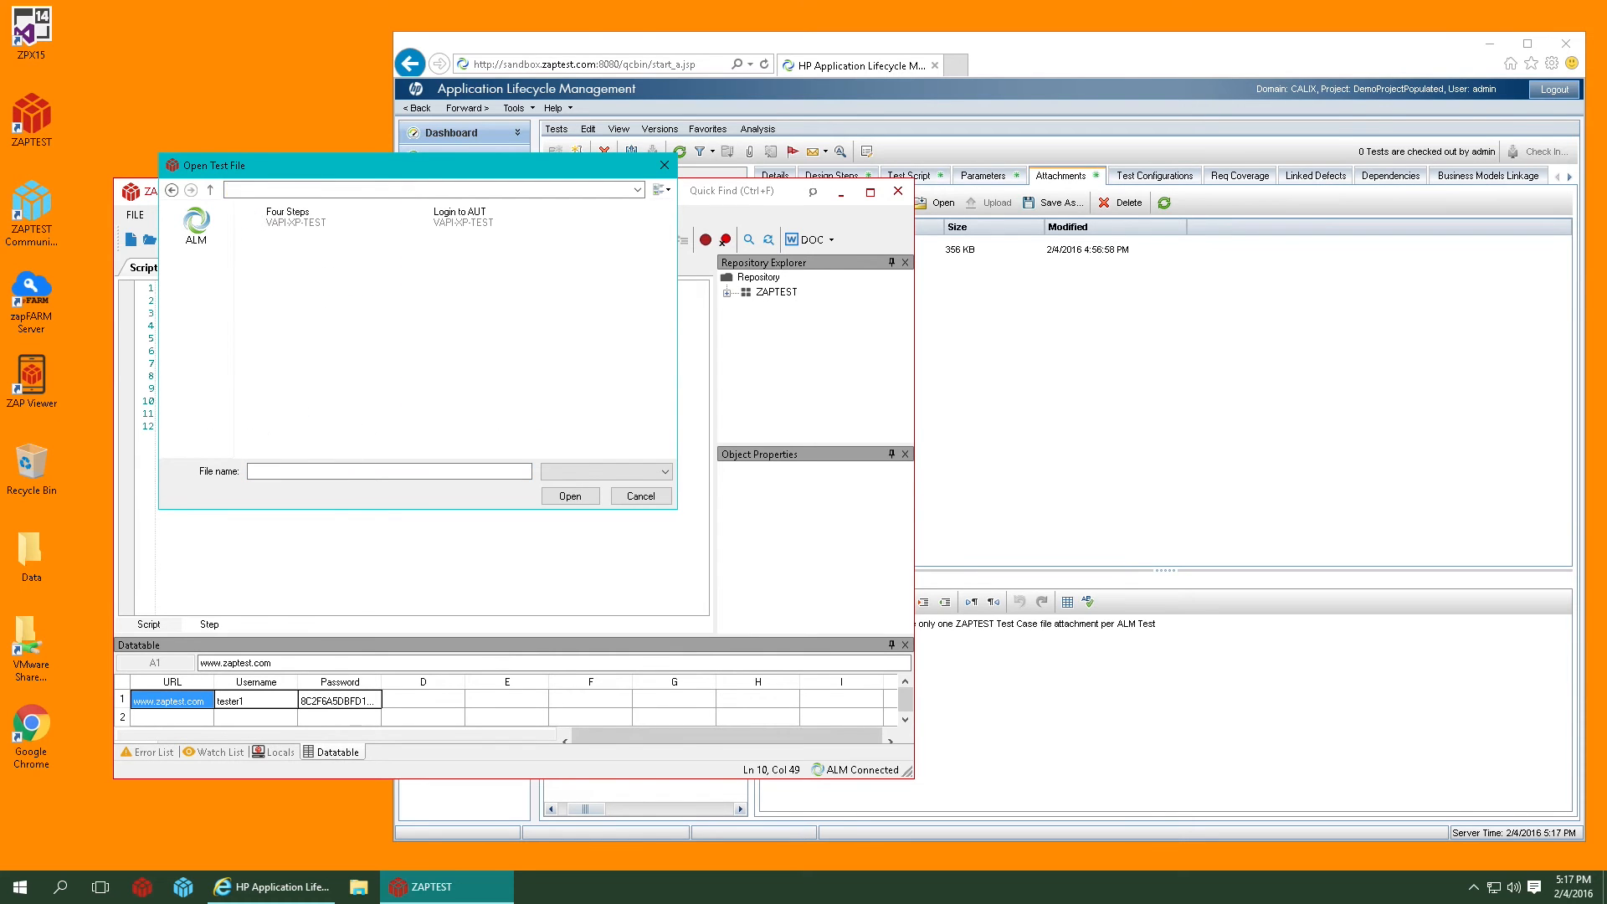
text(Manual Test)
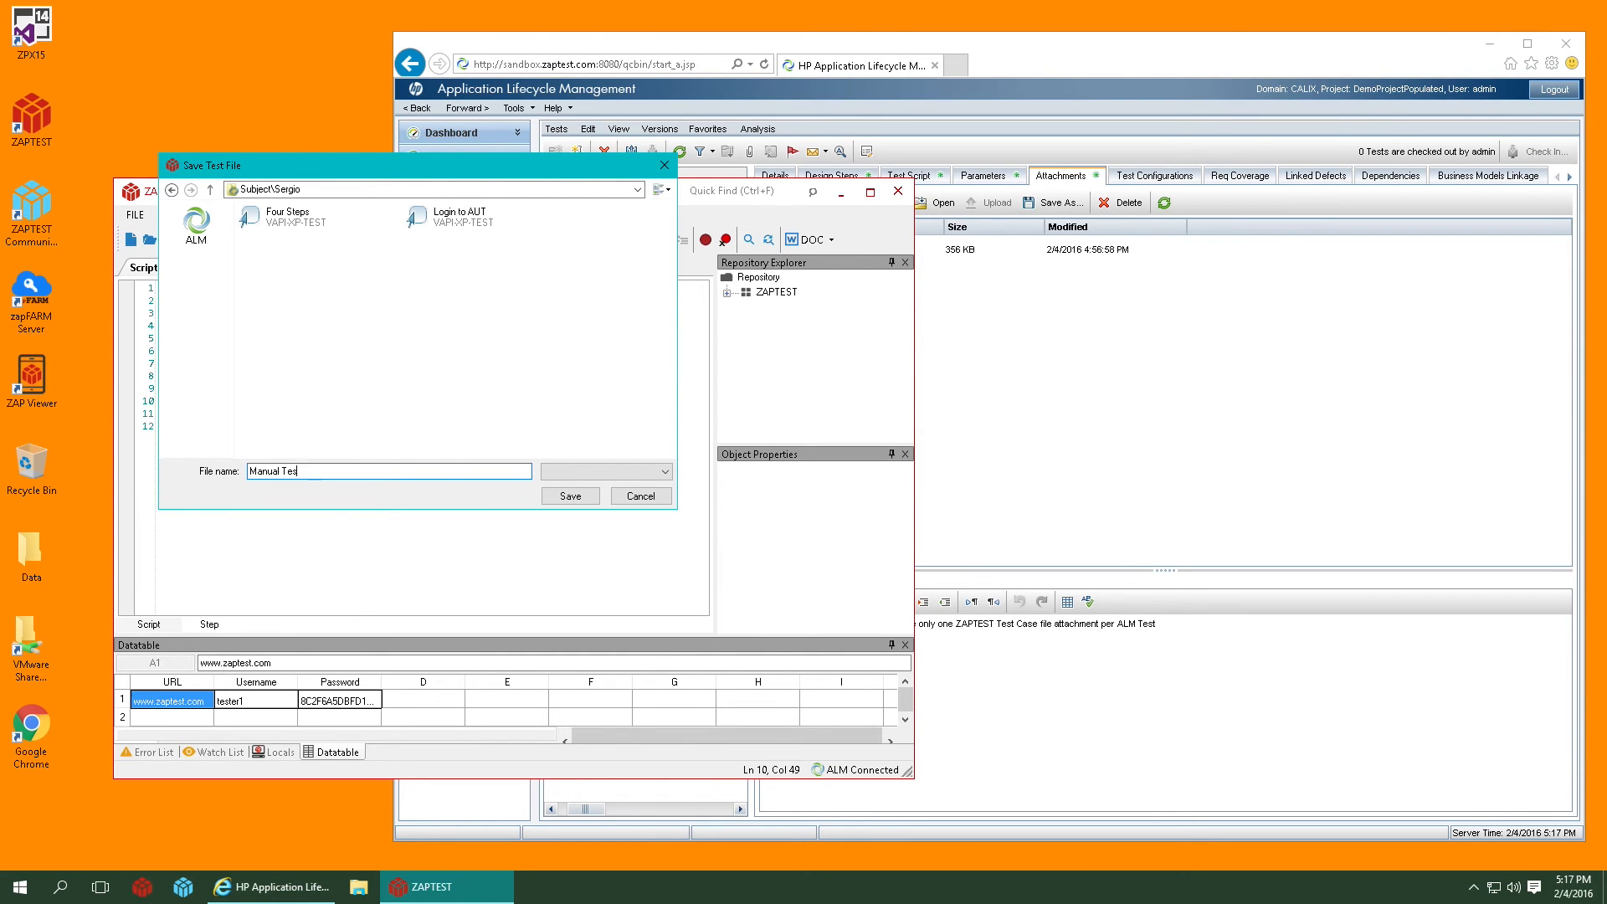
click(570, 495)
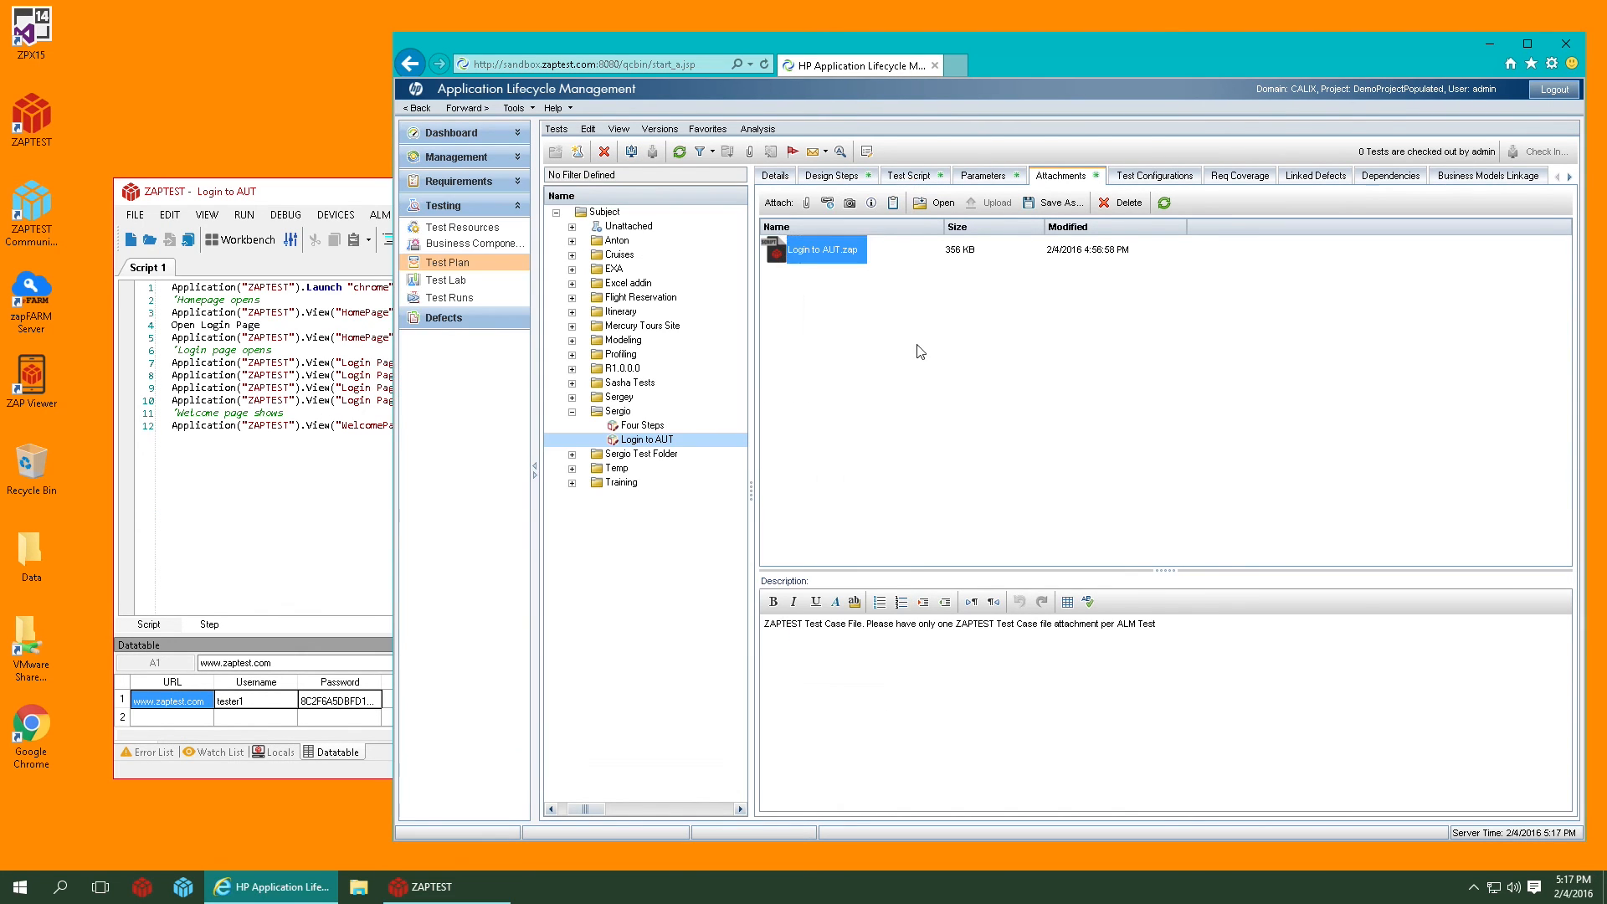
Step: Review Manual Test - Login's eight design steps, including the Step 4 username check
click(678, 151)
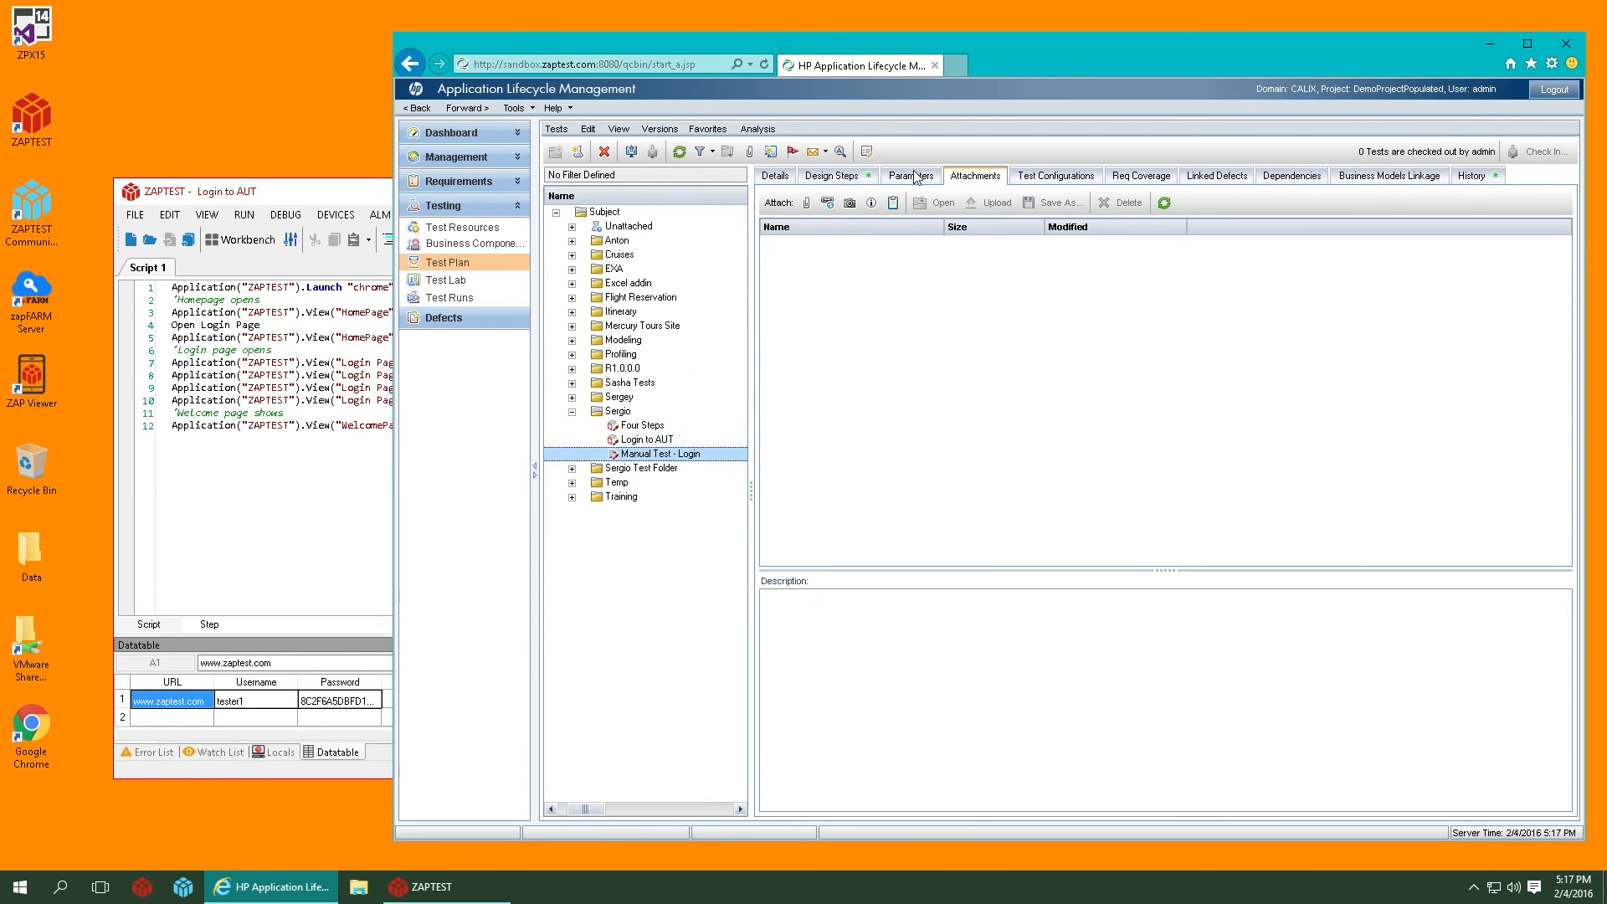
click(830, 175)
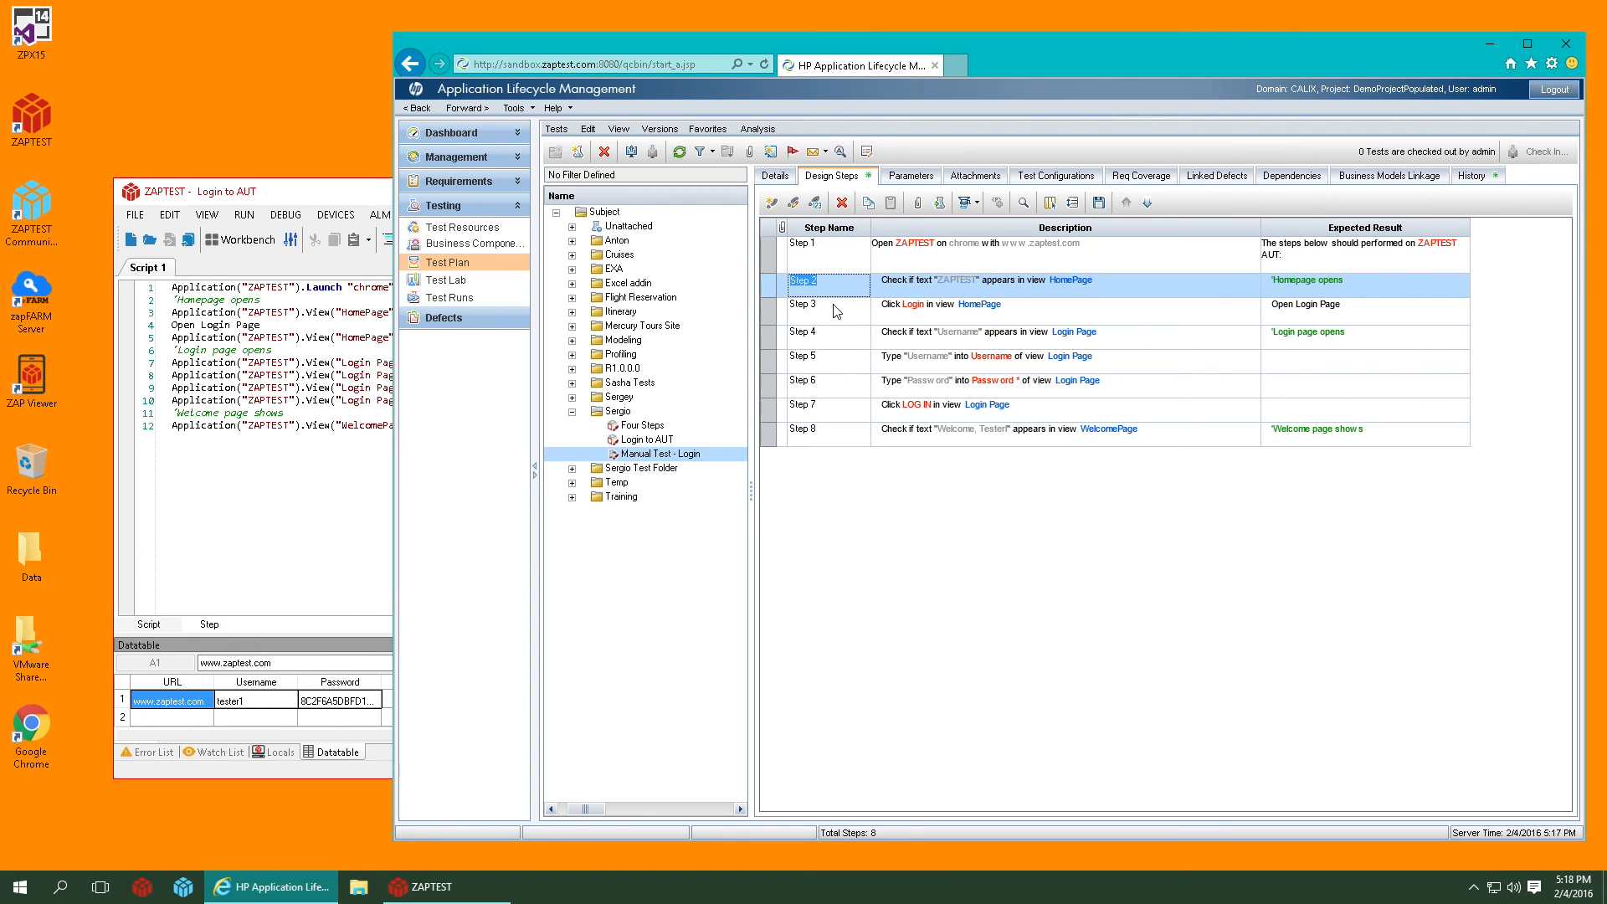
click(810, 332)
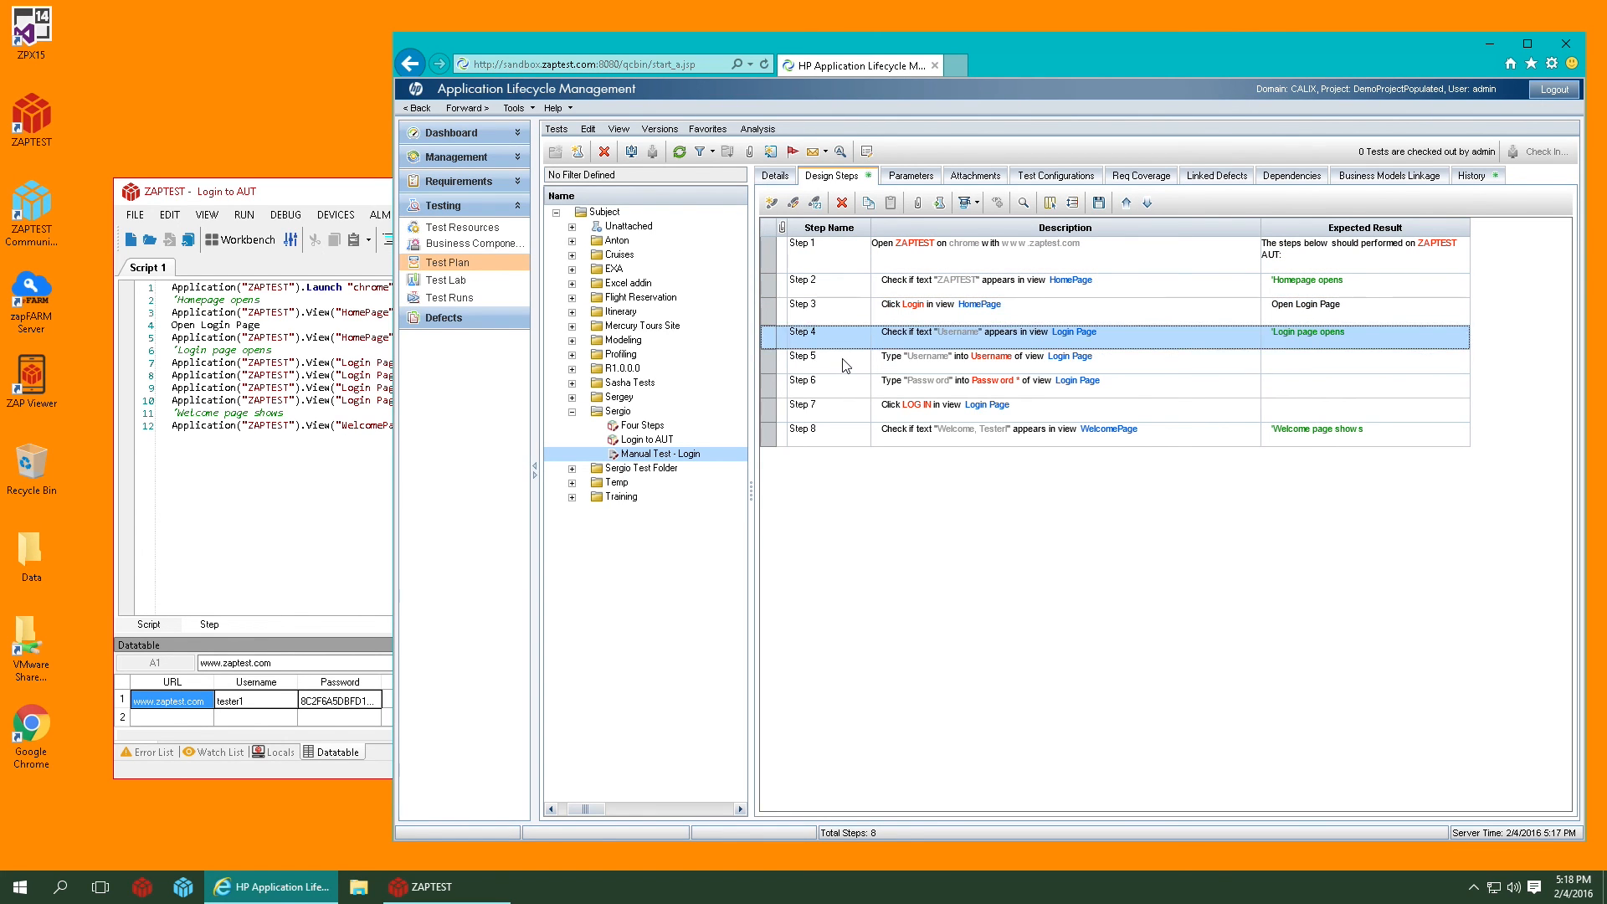